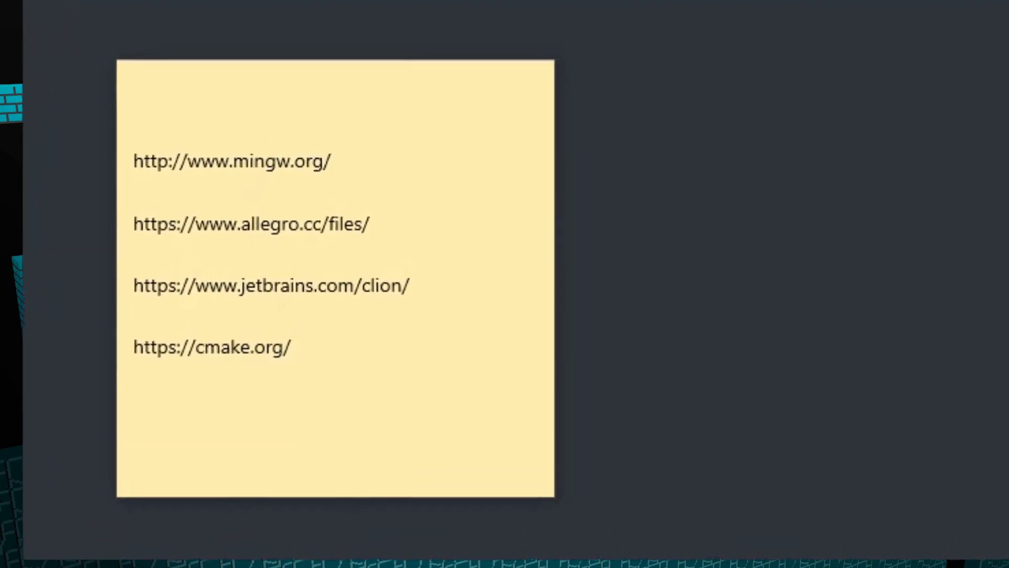
# Step: Shrink the sticky note of download links toward the lower-left so CLion's welcome screen shows
pyautogui.doubleClick(367, 291)
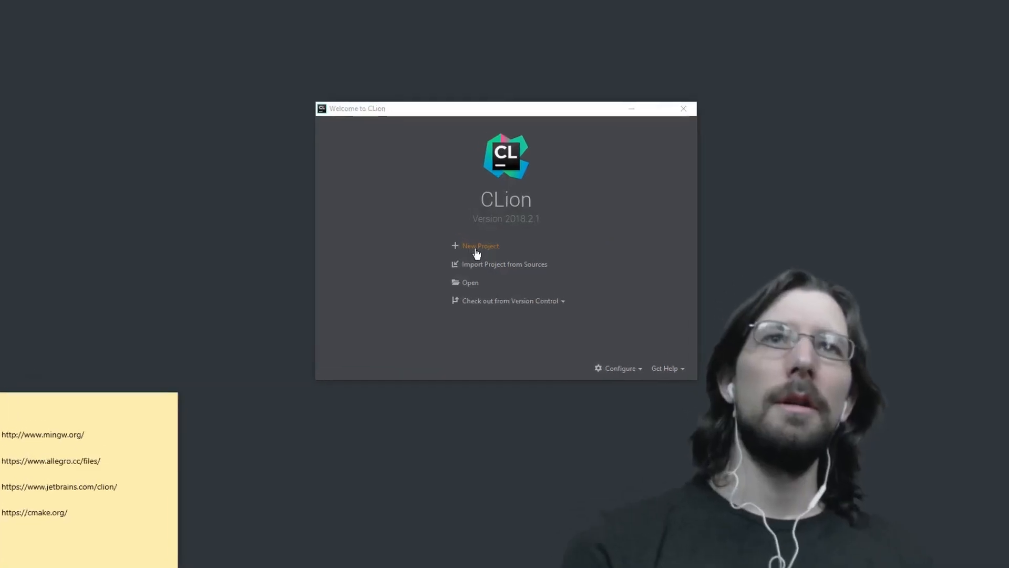
# Step: Create a C++ Executable project at ...\CLionProjects\alleghello and dismiss Tip of the Day
pyautogui.click(481, 246)
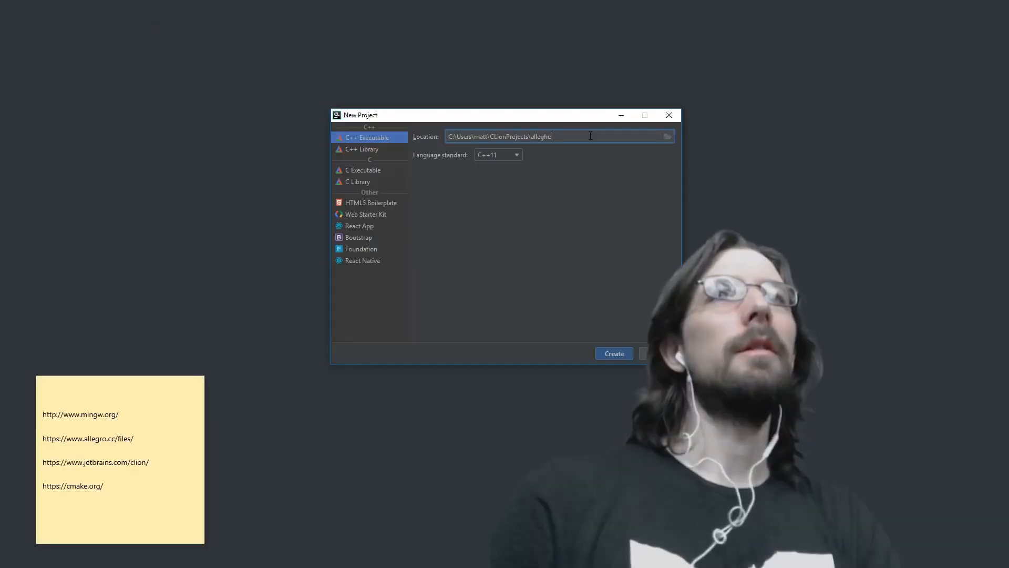
pyautogui.write('llo')
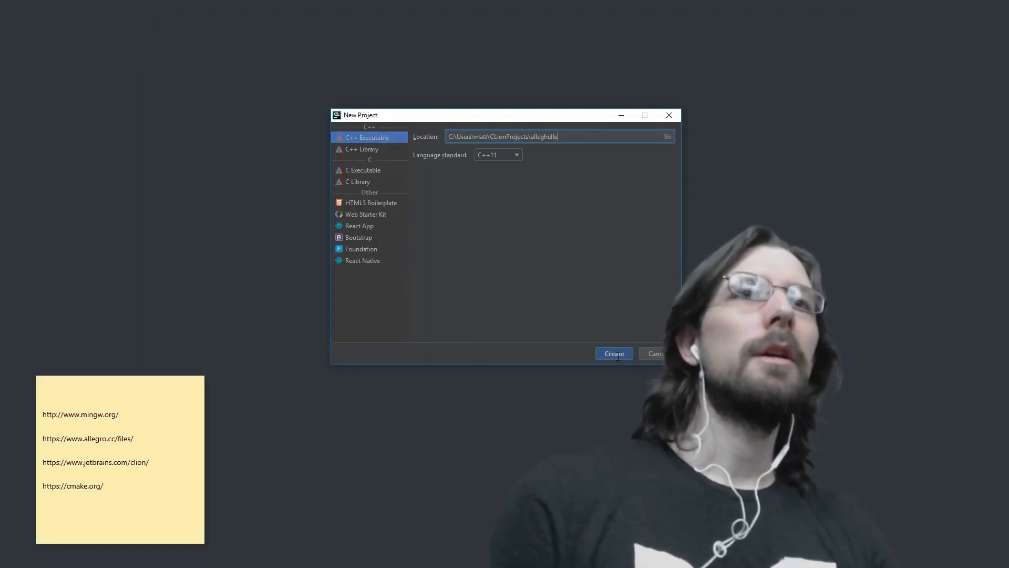
pyautogui.click(612, 353)
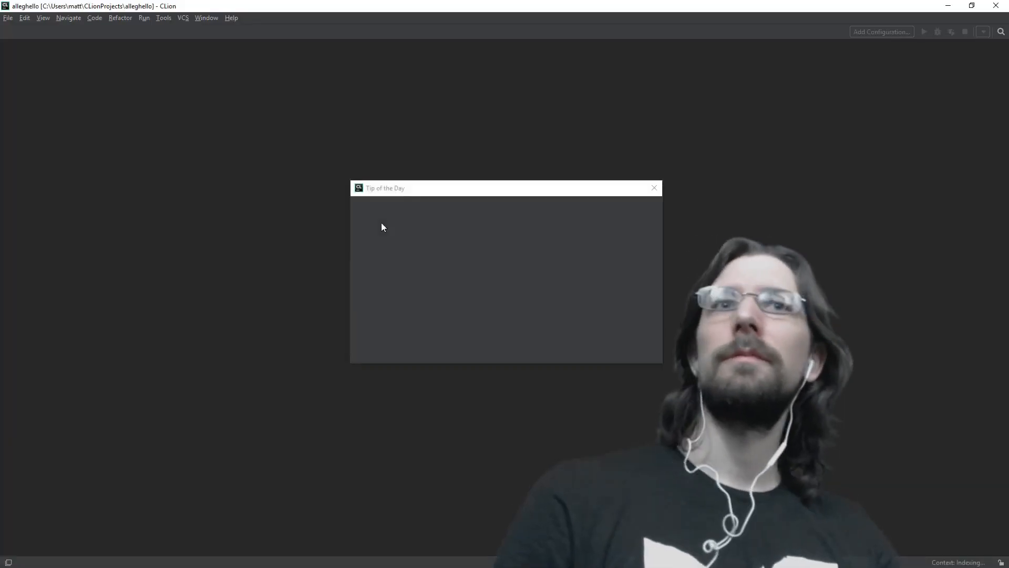
pyautogui.click(654, 187)
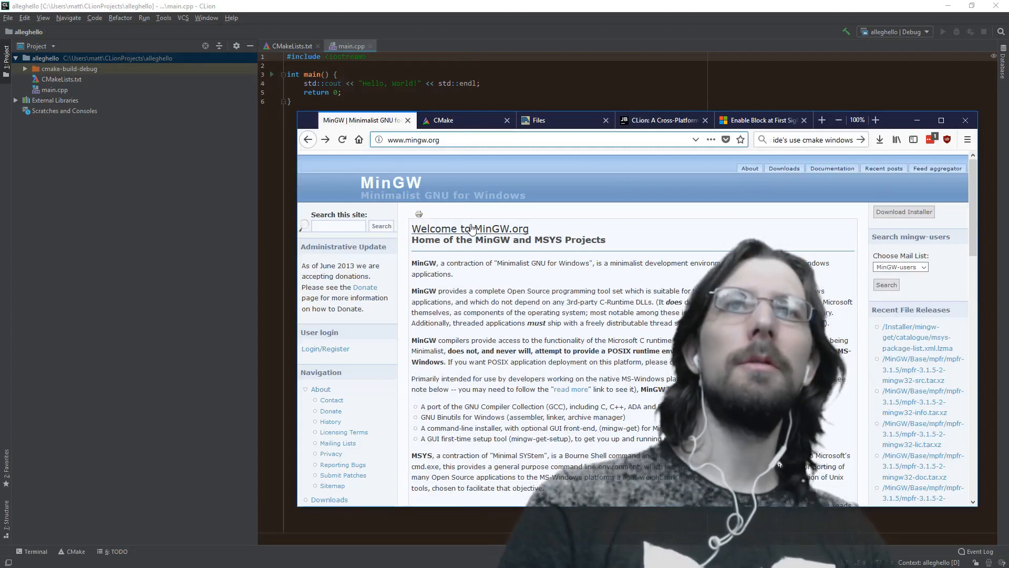
# Step: Scroll the mingw.org page, then switch to File Explorer showing the C: drive
pyautogui.scroll(-3)
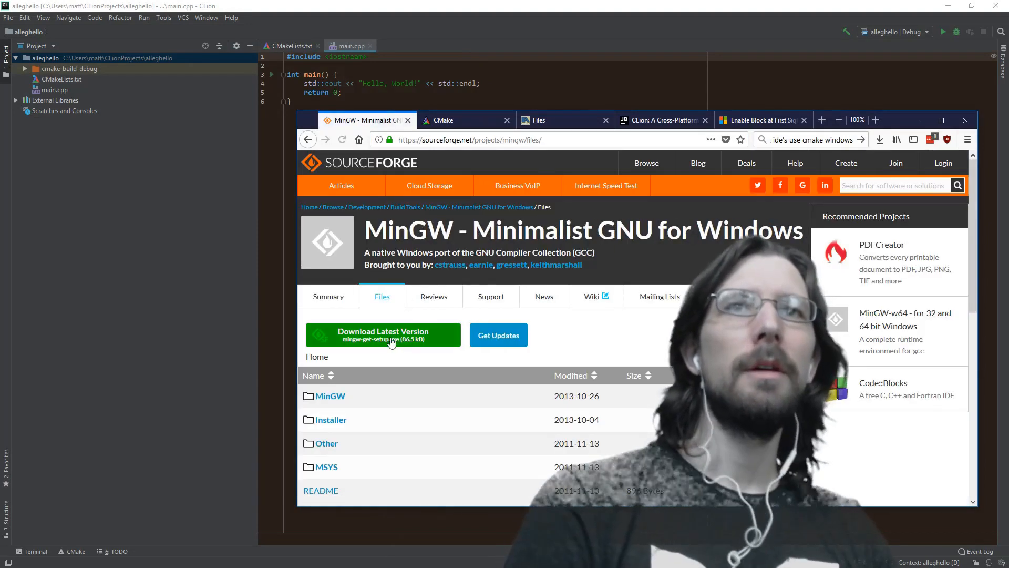
pyautogui.moveTo(383, 335)
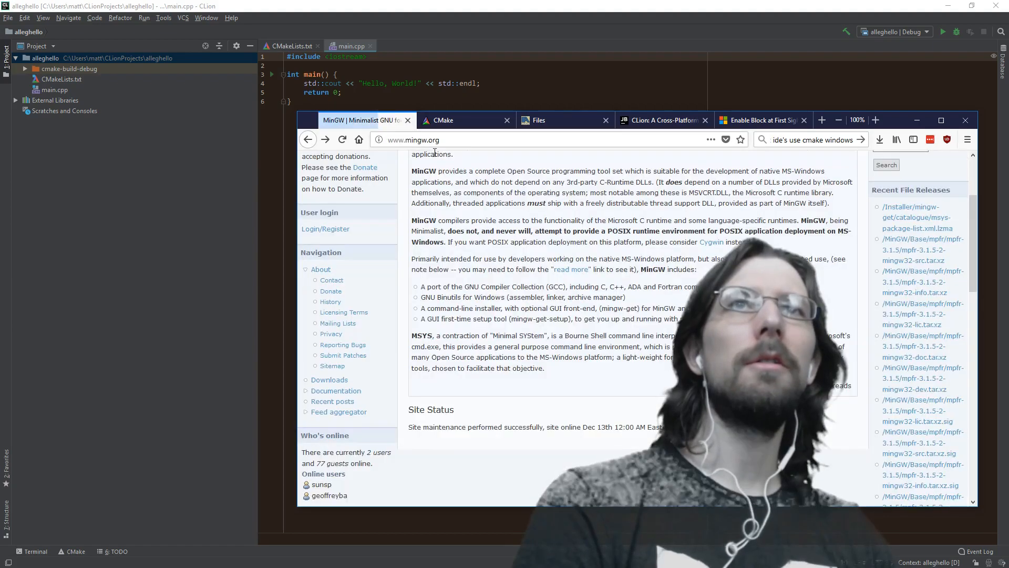
pyautogui.click(539, 120)
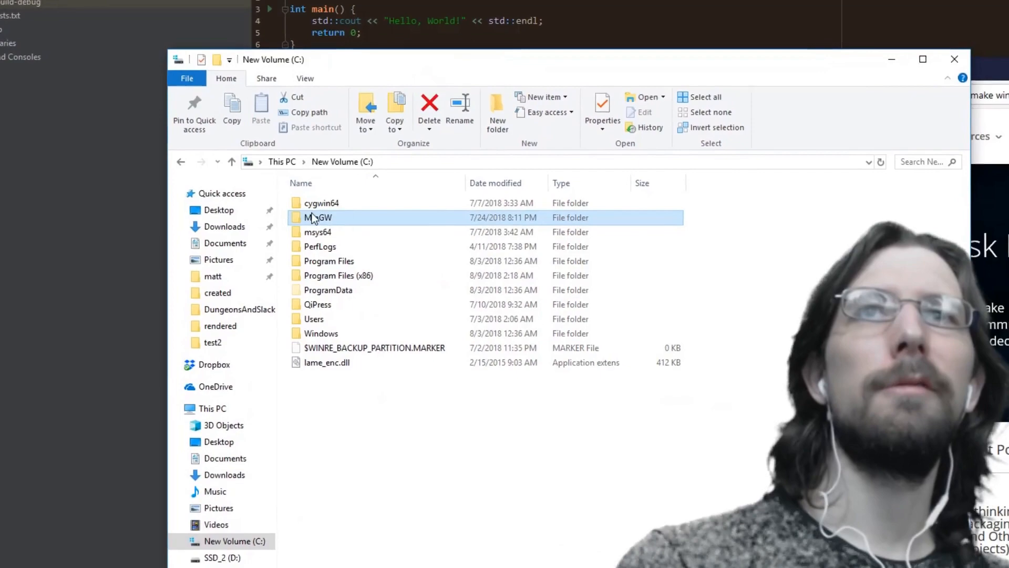
# Step: Go into C:\MinGW, revealing its bin, include, lib and msys folders
pyautogui.doubleClick(318, 216)
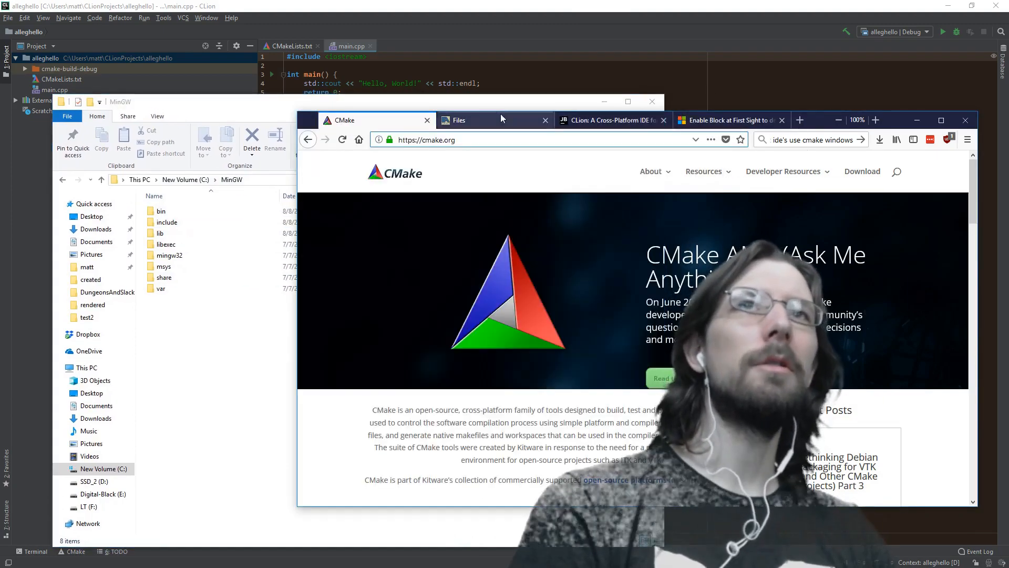
# Step: View allegro.cc's Windows binaries for 5.0.10, then show the MinGW 4.7.0 zip in Downloads
pyautogui.click(459, 119)
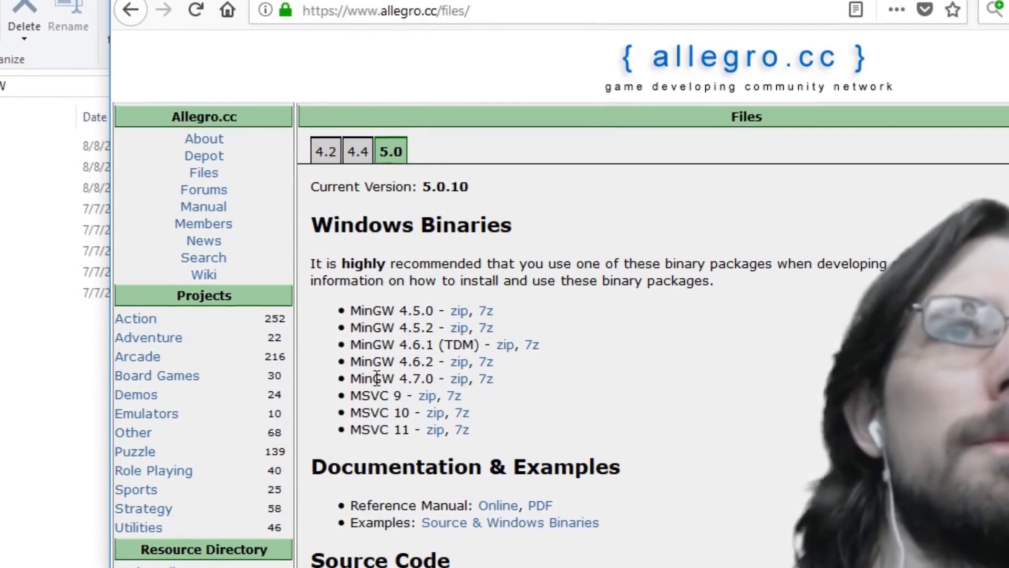
pyautogui.scroll(-3)
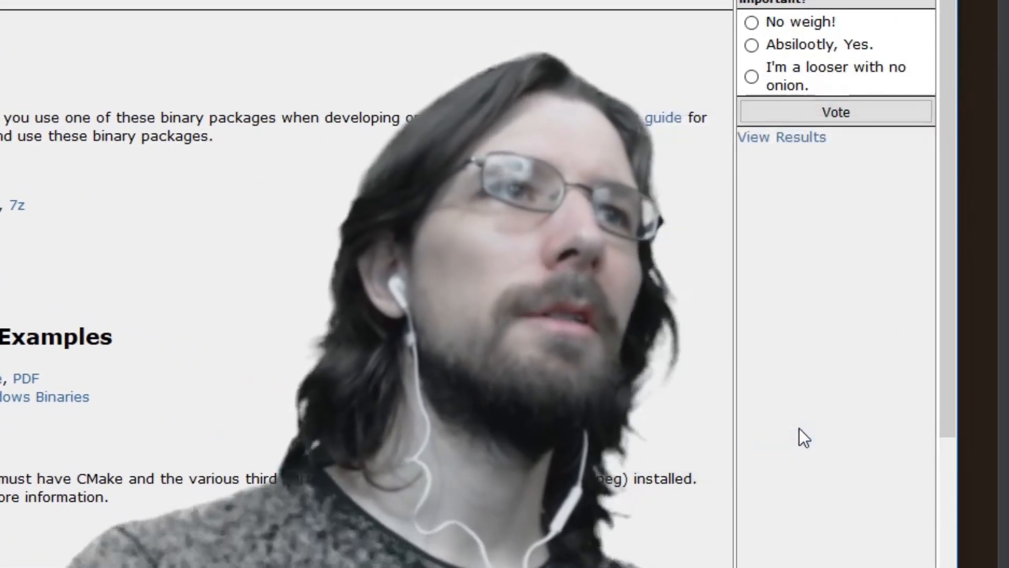
pyautogui.click(864, 71)
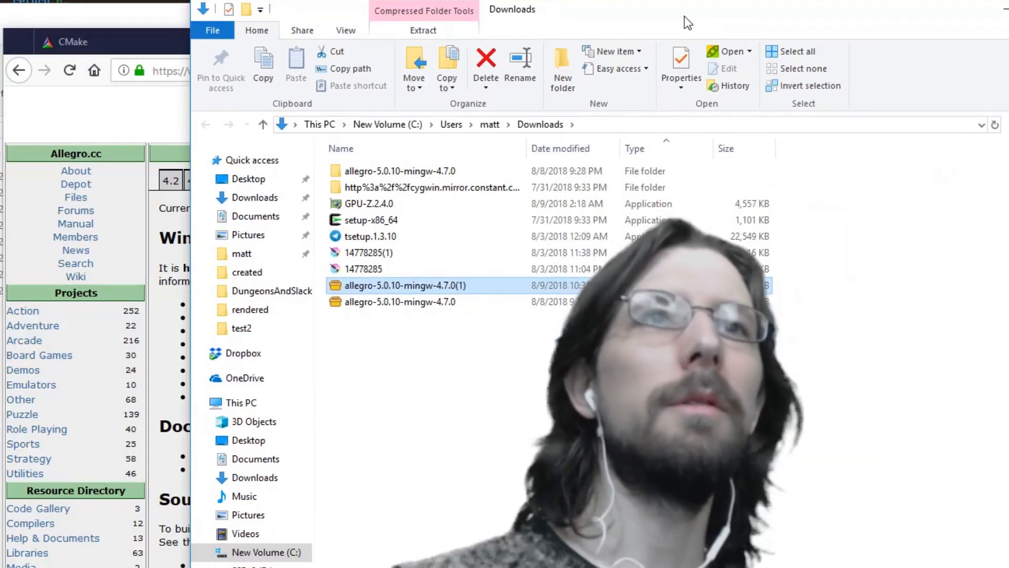
# Step: Extract allegro-5.0.10-mingw-4.7.0.zip with PeaZip into a new folder and close the report
pyautogui.rightClick(403, 285)
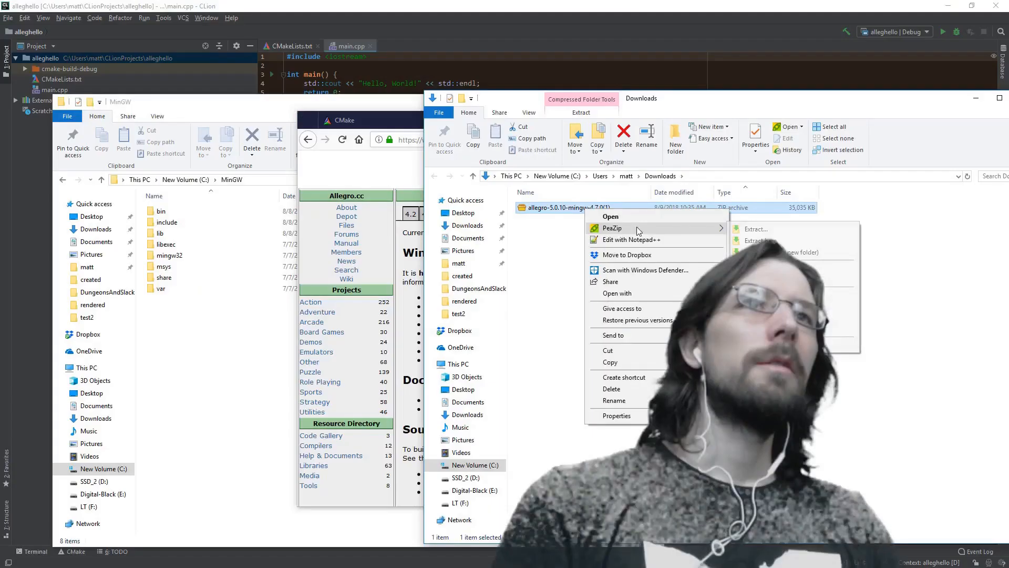
pyautogui.click(628, 262)
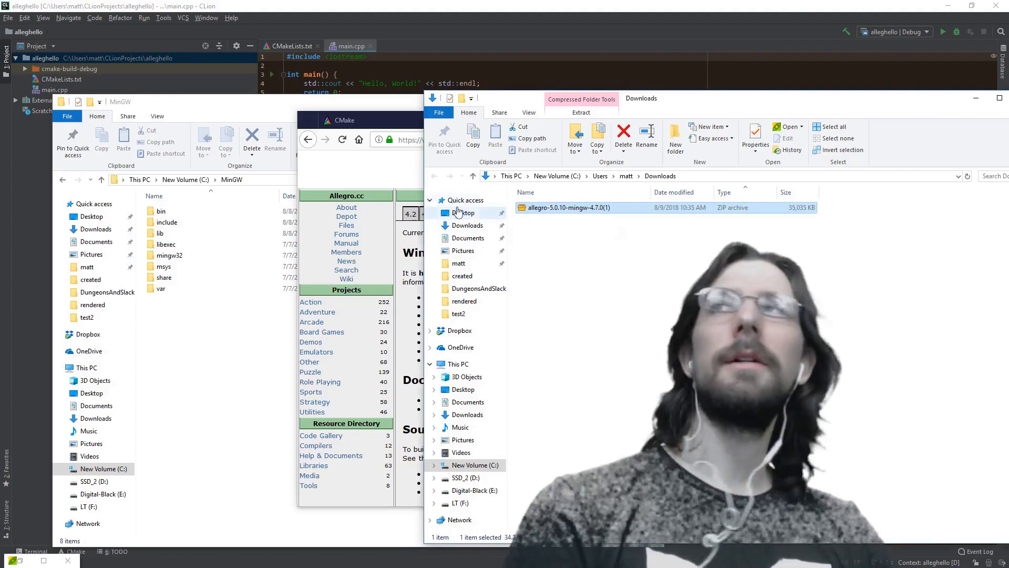
pyautogui.click(580, 113)
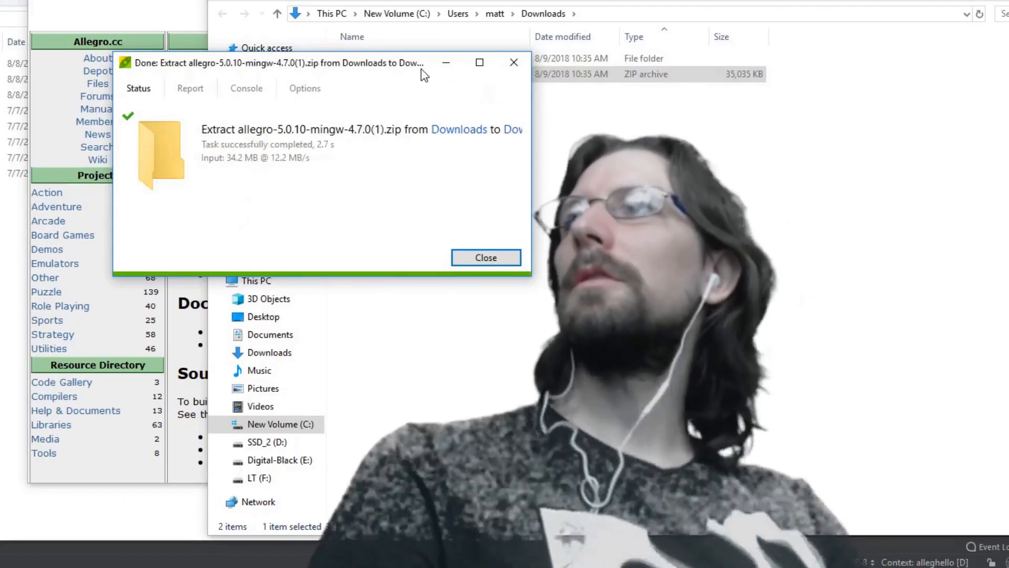
pyautogui.click(486, 256)
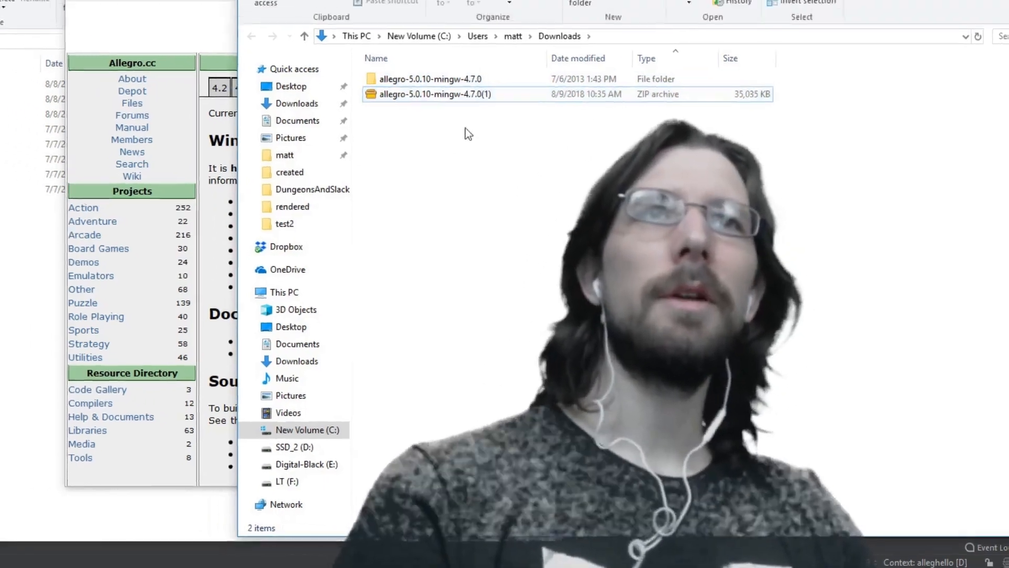
# Step: Move the extracted bin, include and lib folders into C:\MinGW, replacing files, and check include holds allegro5
pyautogui.doubleClick(431, 78)
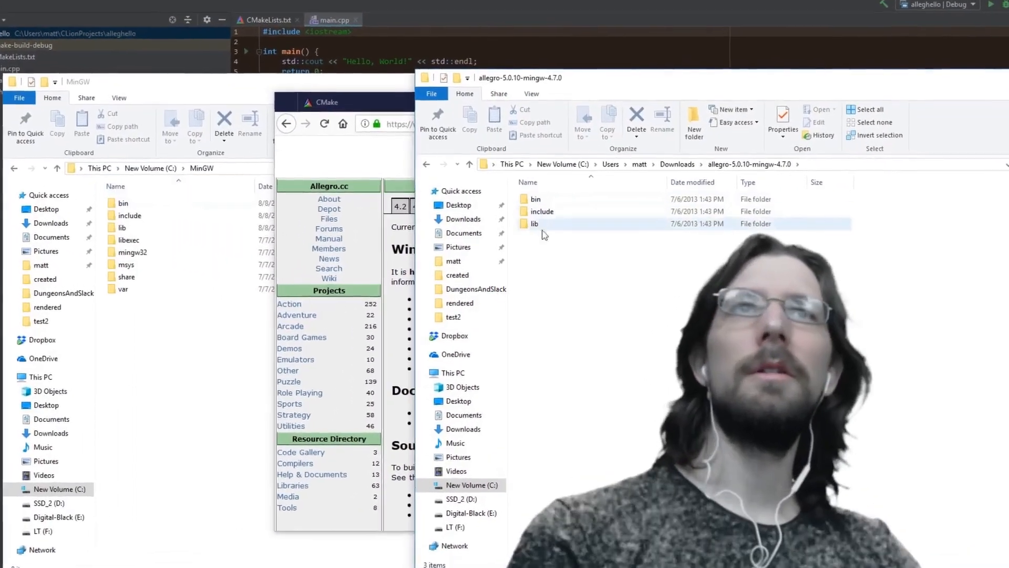
pyautogui.press('ctrl+a')
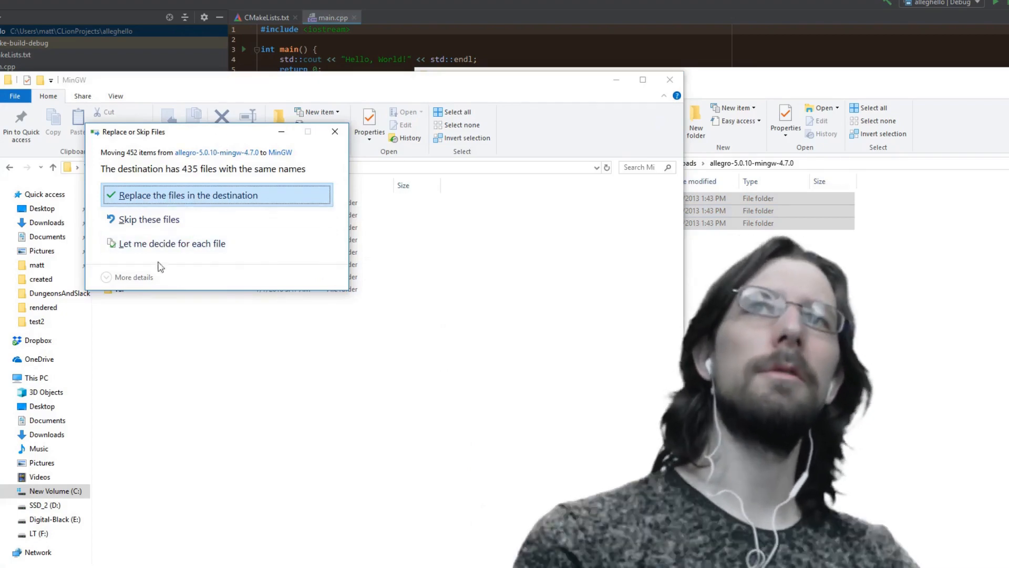
pyautogui.click(188, 195)
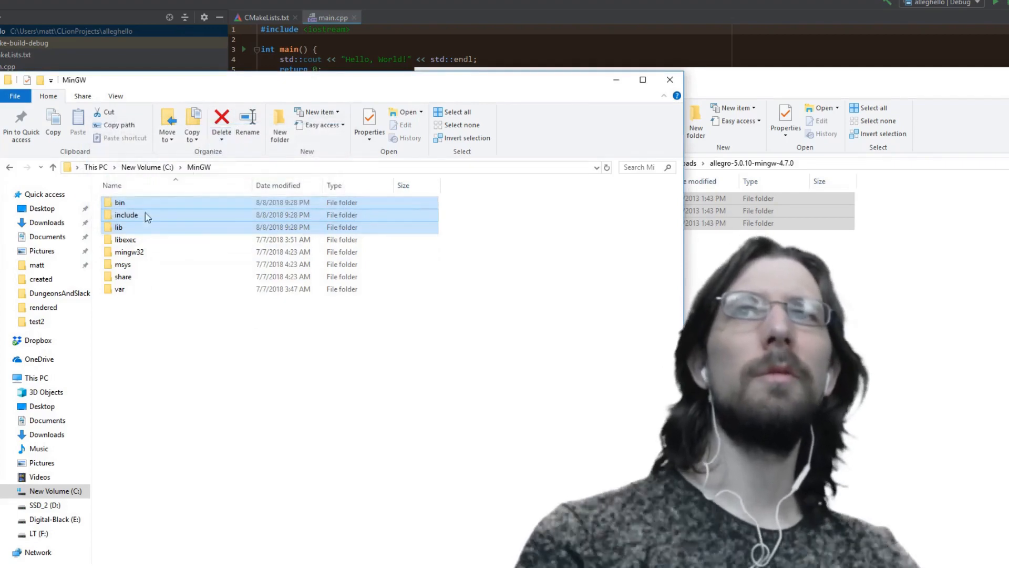
pyautogui.doubleClick(126, 214)
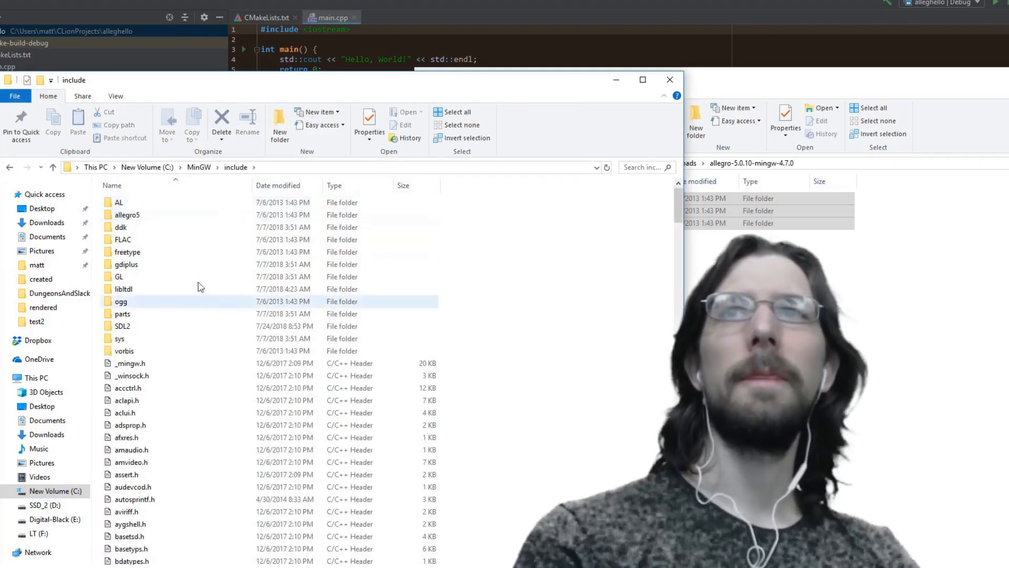
pyautogui.click(127, 214)
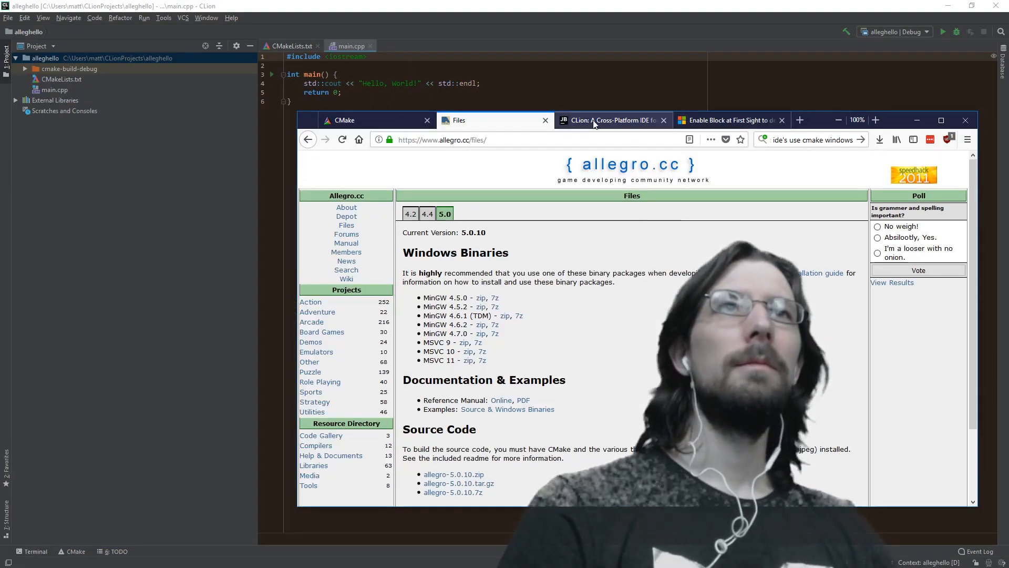
# Step: Look over the CLion and CMake tabs, return to CLion's page, then bring up CLion's File menu
pyautogui.click(612, 120)
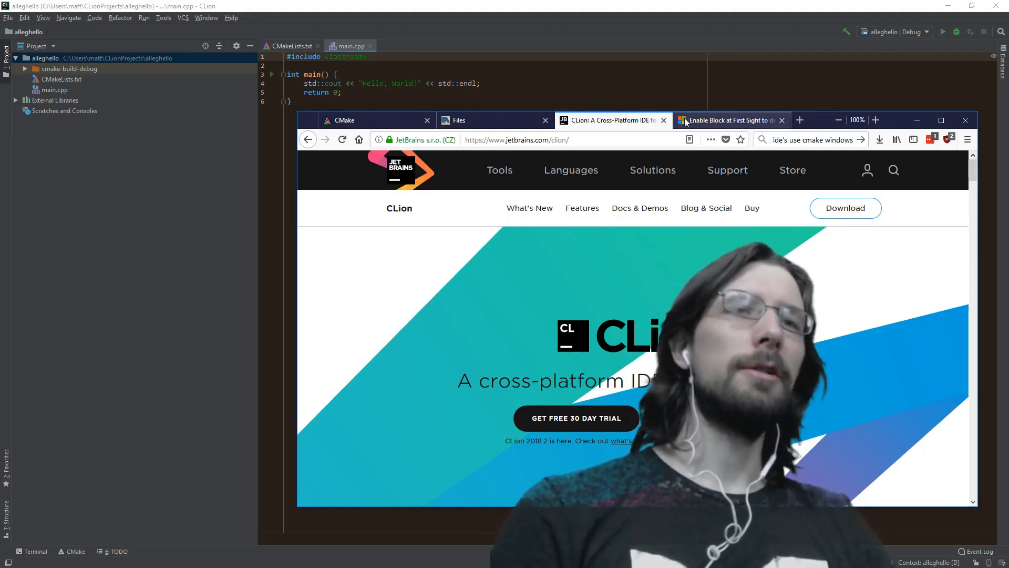
pyautogui.click(344, 120)
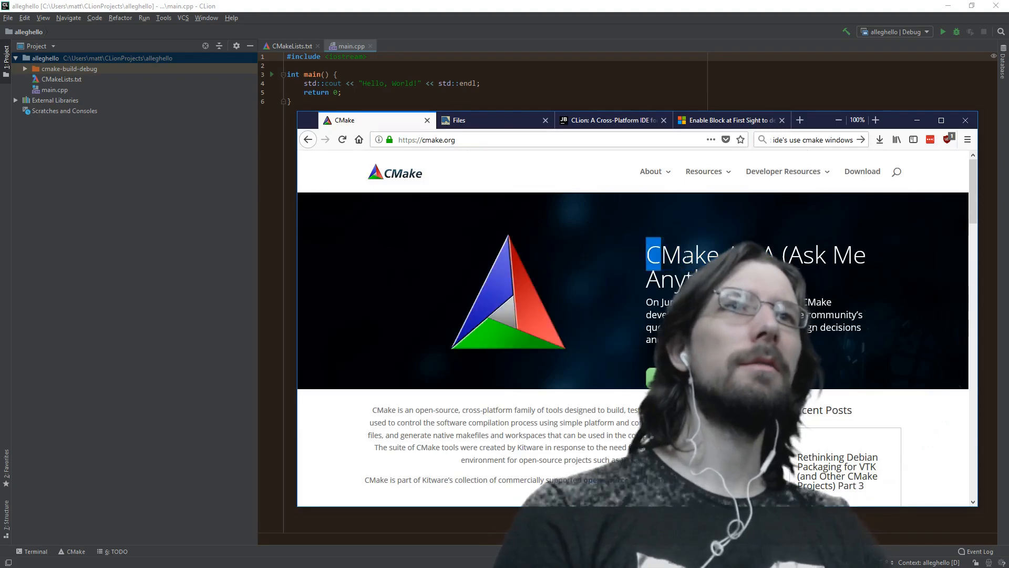
pyautogui.click(608, 120)
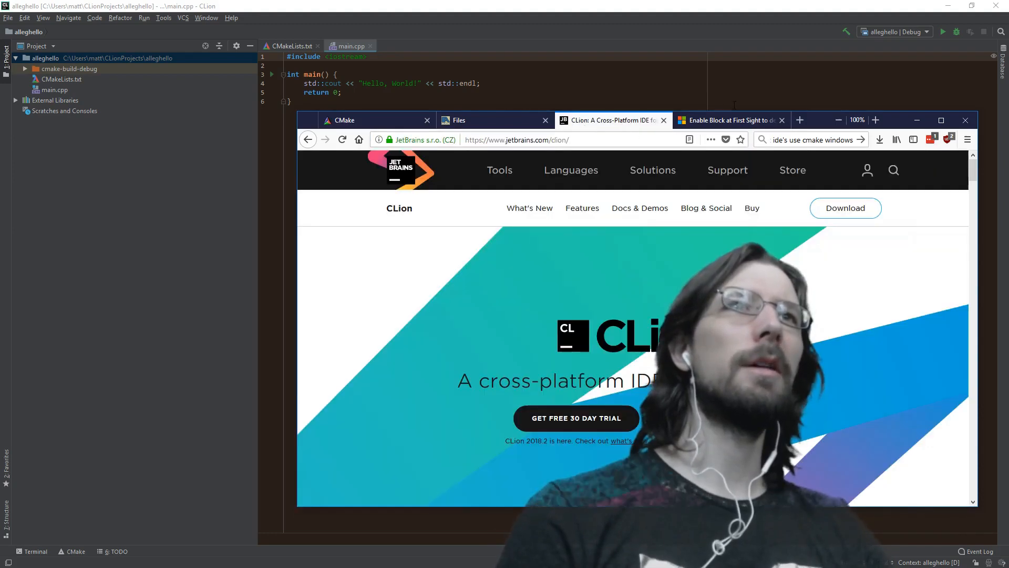
pyautogui.click(10, 18)
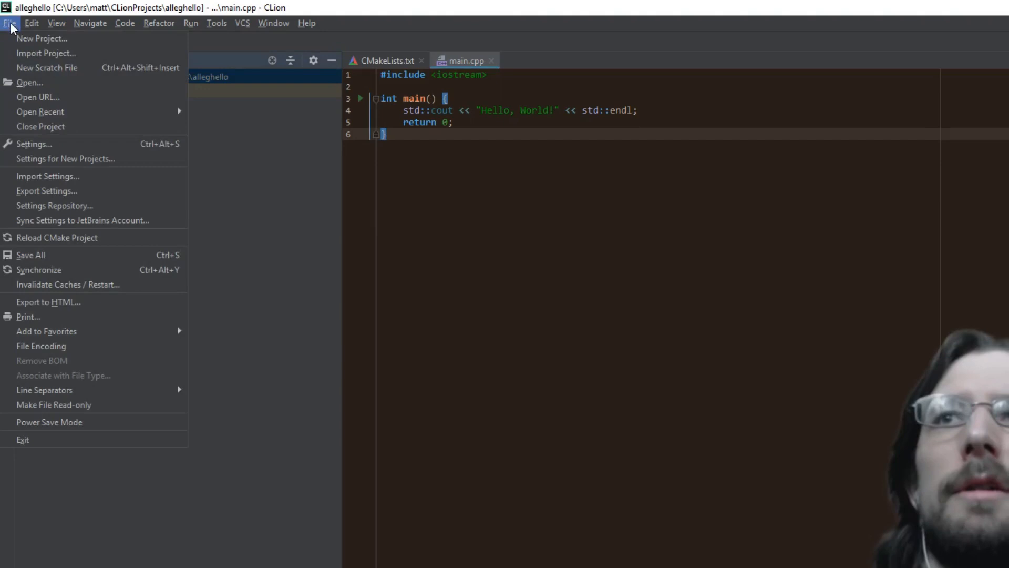
pyautogui.moveTo(46, 191)
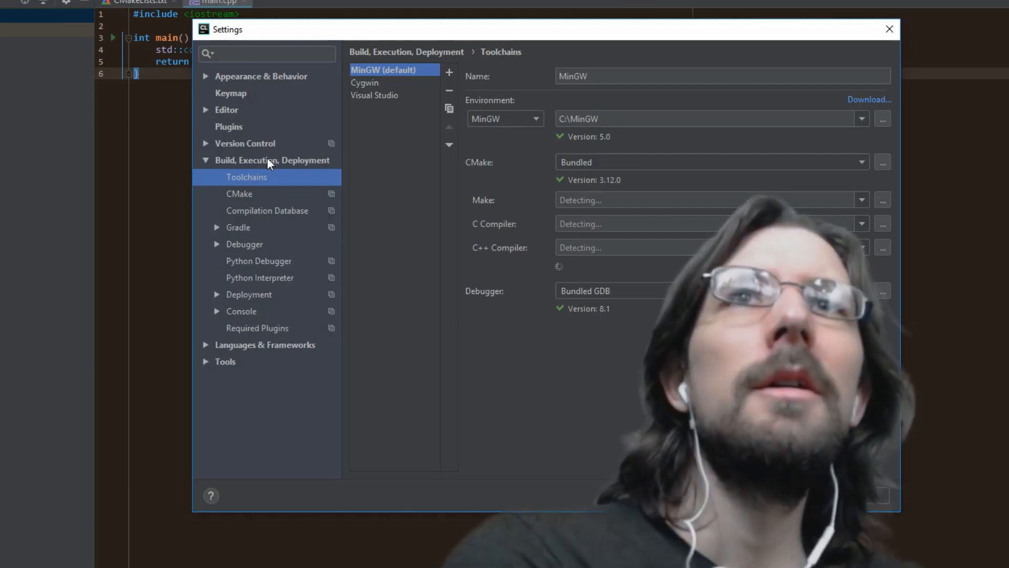
pyautogui.click(274, 160)
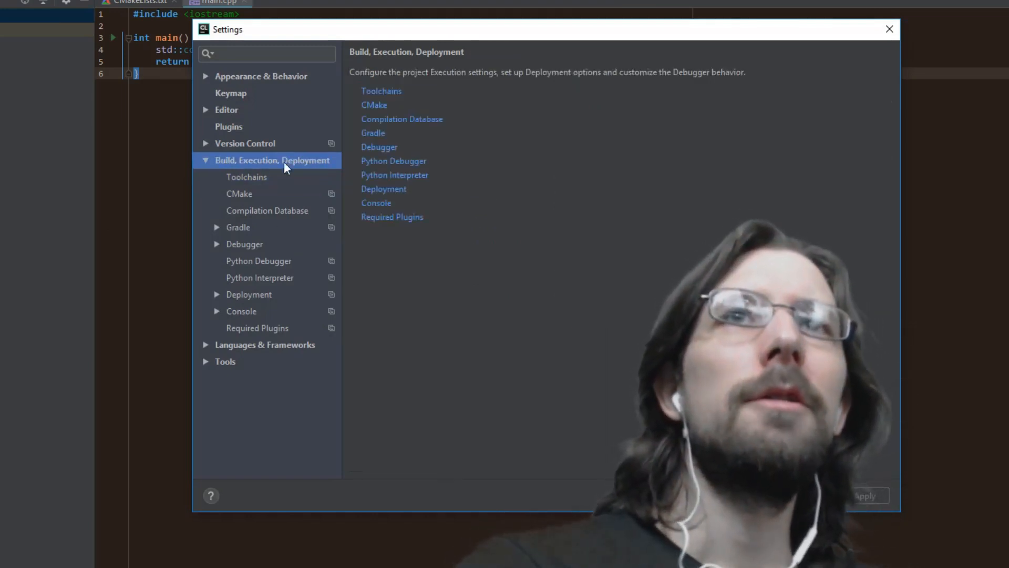
pyautogui.click(245, 177)
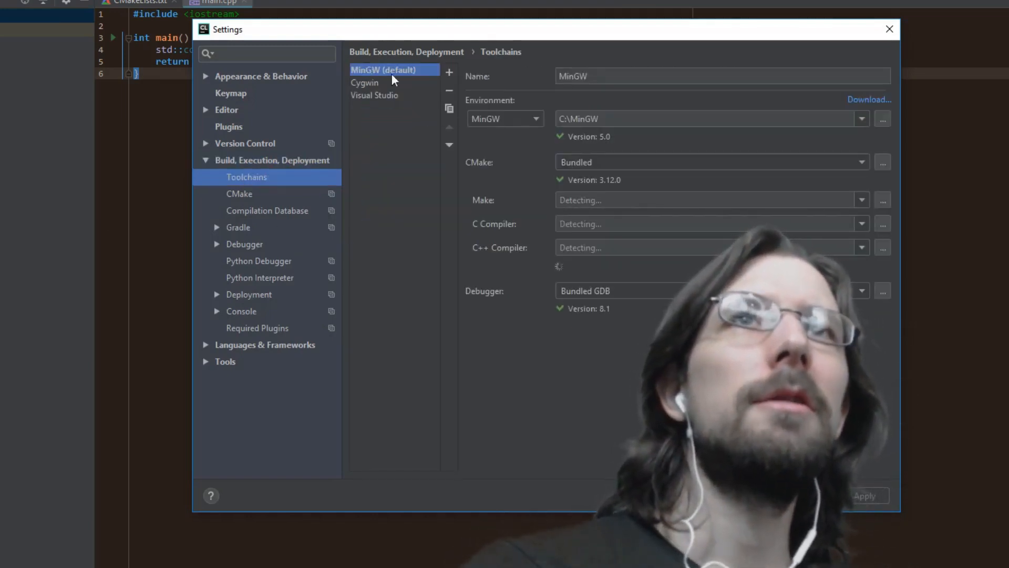
pyautogui.click(889, 29)
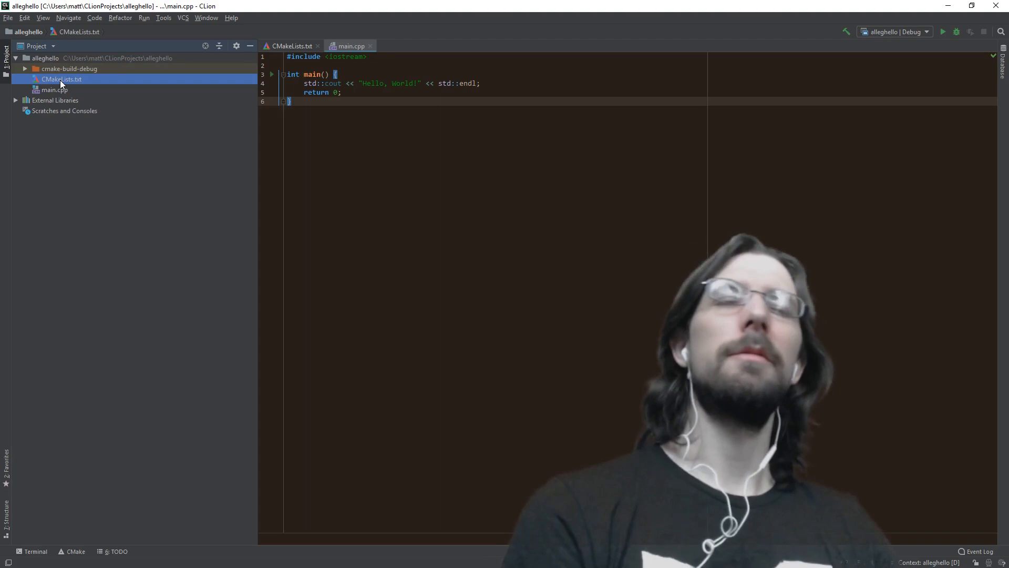
# Step: Bring CMakeLists.txt into the editor to add target_link_libraries(alleghello -lmingw32 ...)
pyautogui.click(398, 83)
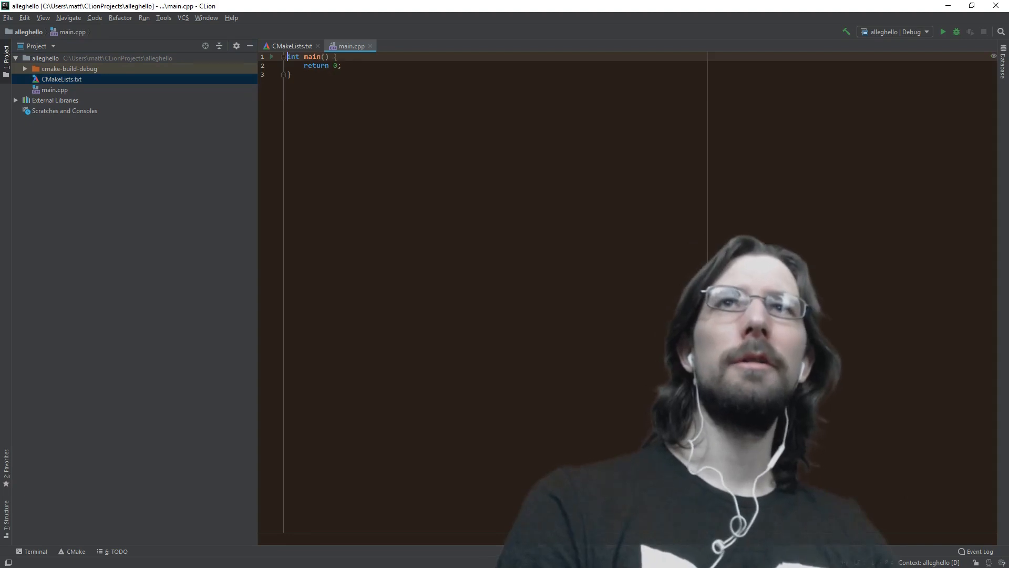
pyautogui.click(290, 45)
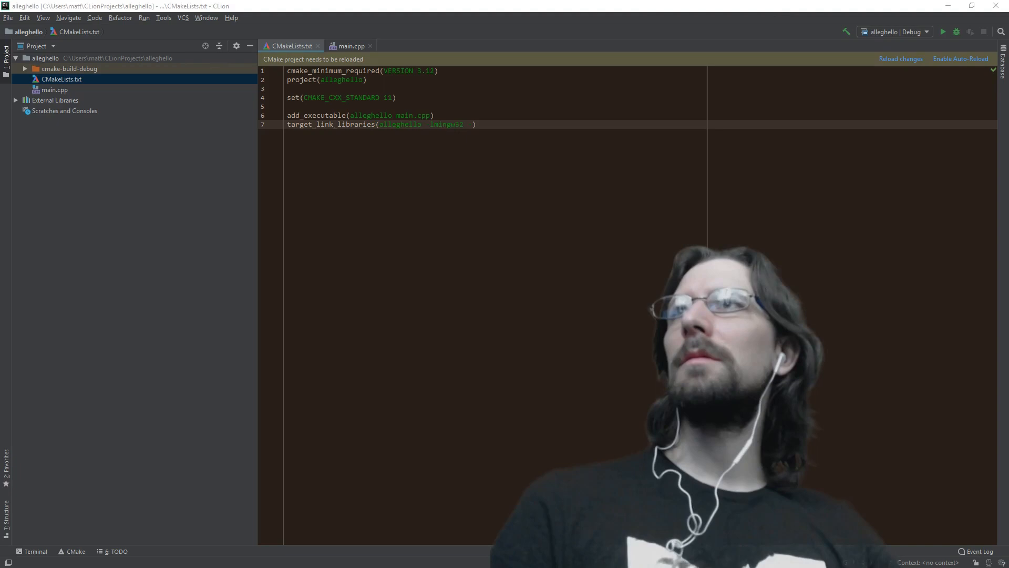
pyautogui.moveTo(39, 154)
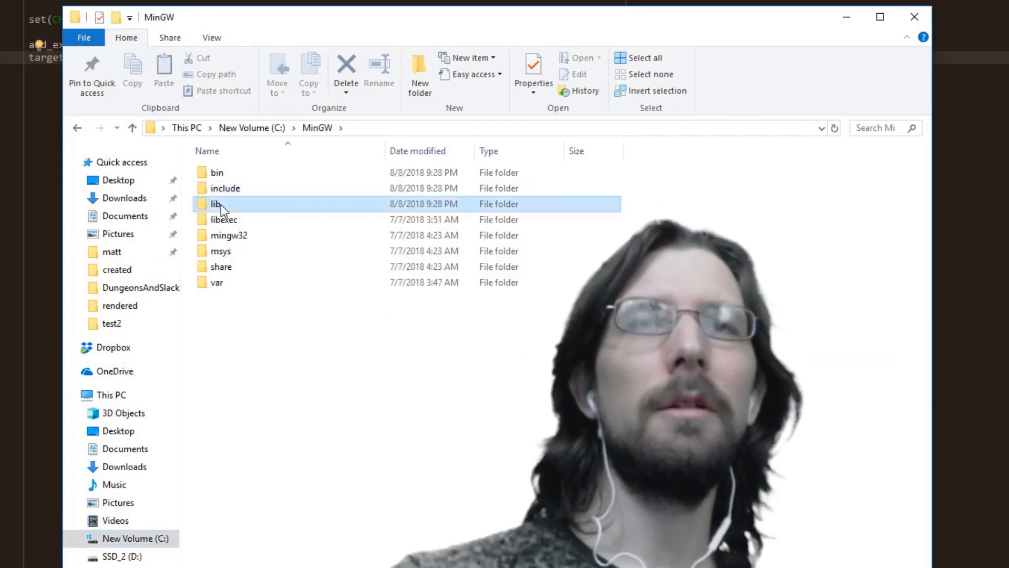
# Step: Browse C:\MinGW\lib's liballegro files and select liballegro-5.0.10-monolith-md-debug.a
pyautogui.doubleClick(216, 203)
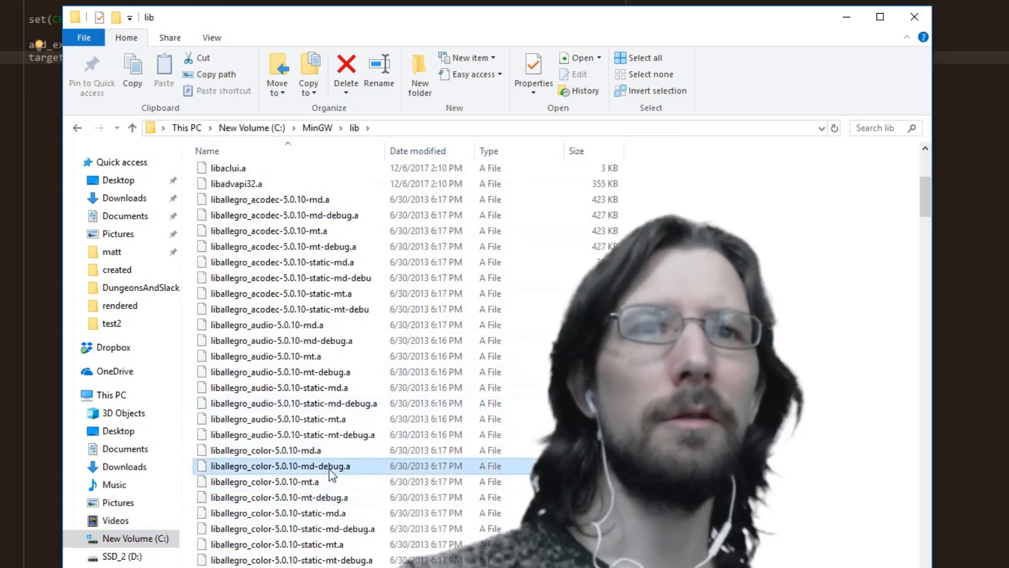
pyautogui.click(290, 403)
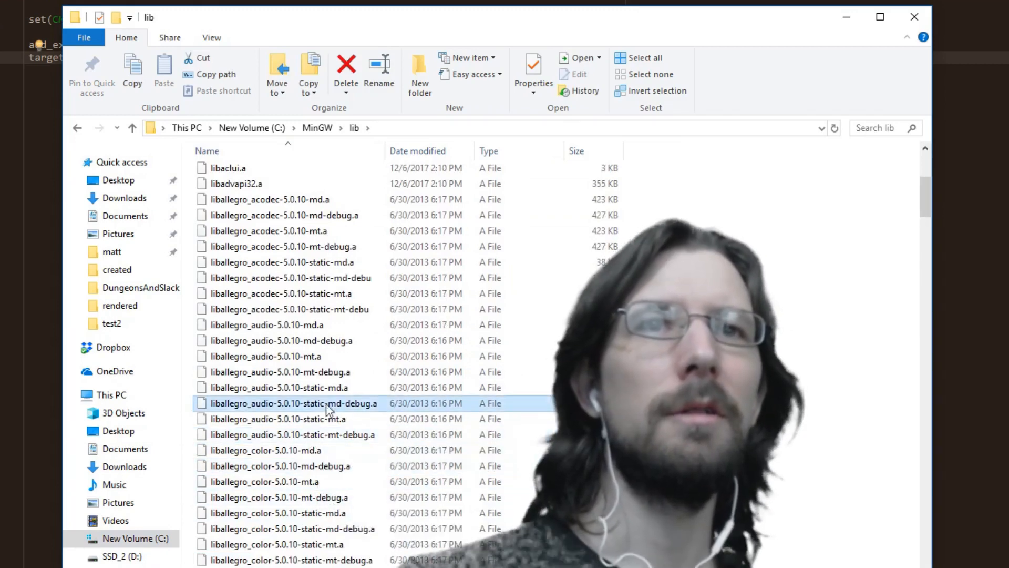
pyautogui.click(264, 356)
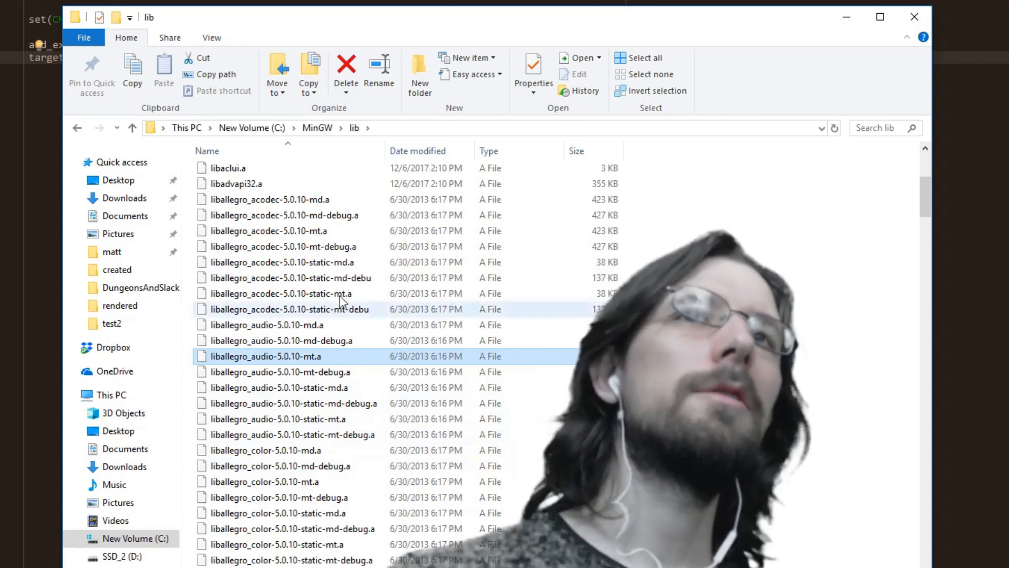
pyautogui.click(286, 214)
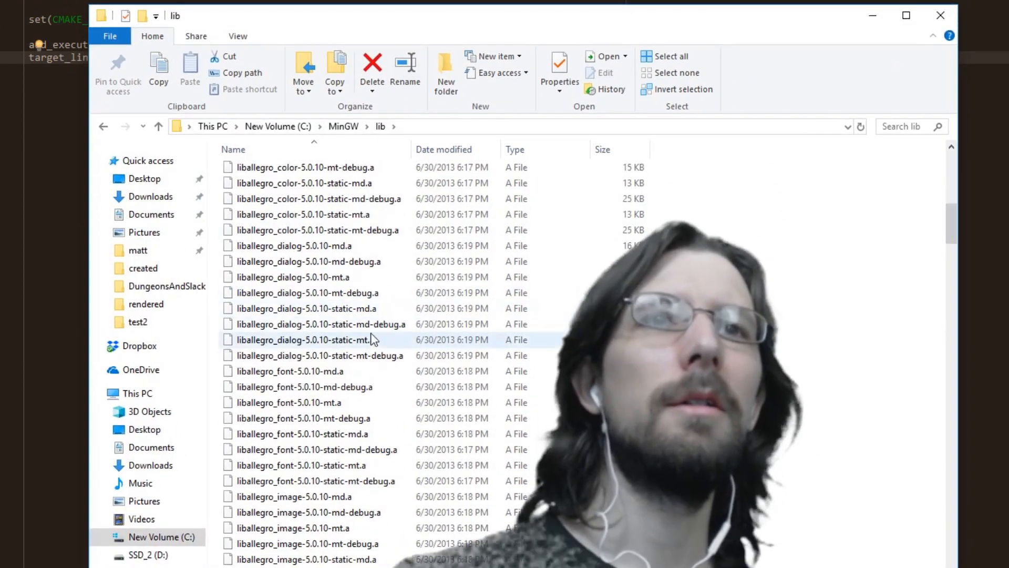
pyautogui.scroll(-3)
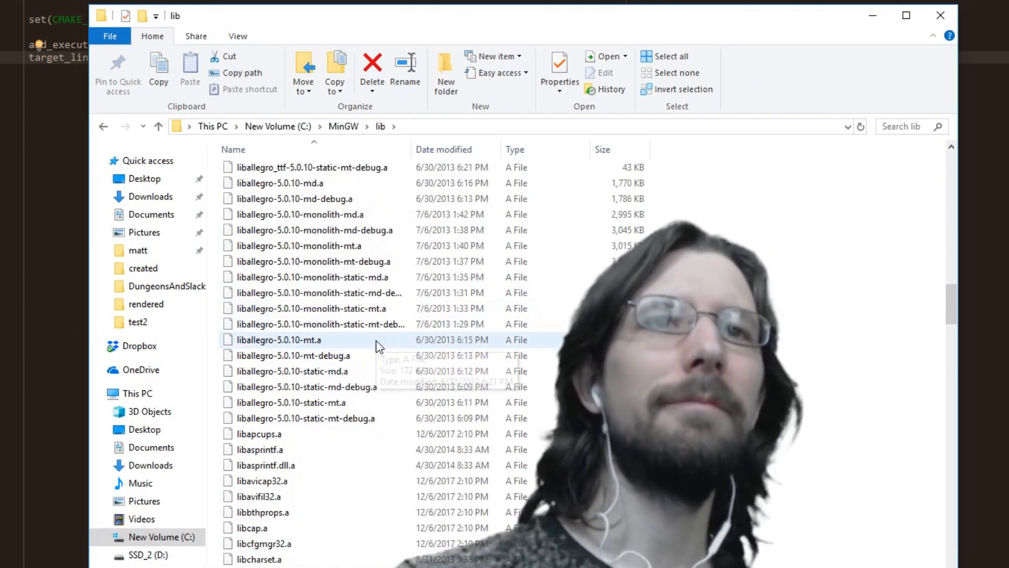
pyautogui.scroll(3)
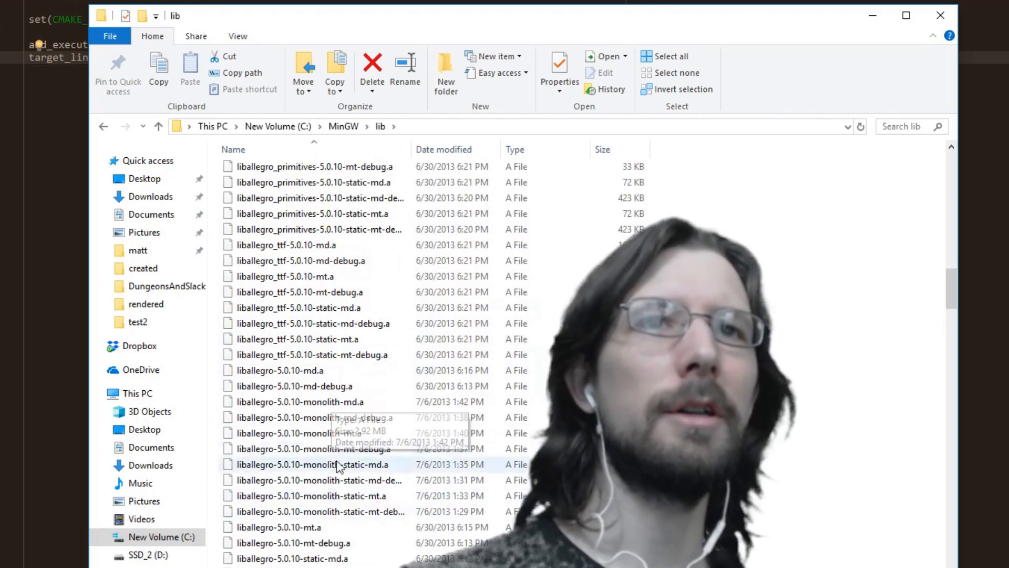
pyautogui.click(314, 417)
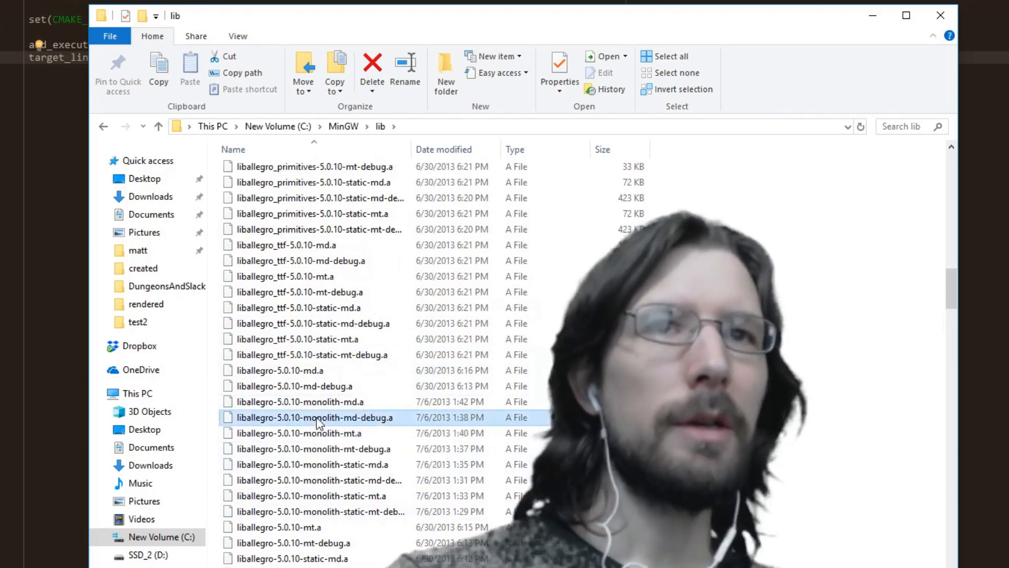
pyautogui.moveTo(369, 417)
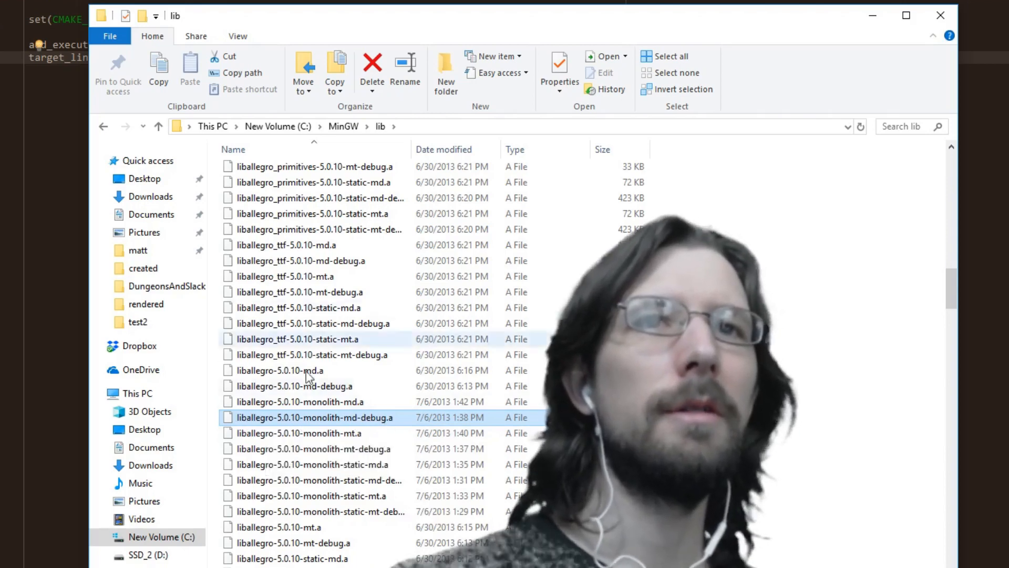
pyautogui.moveTo(245, 424)
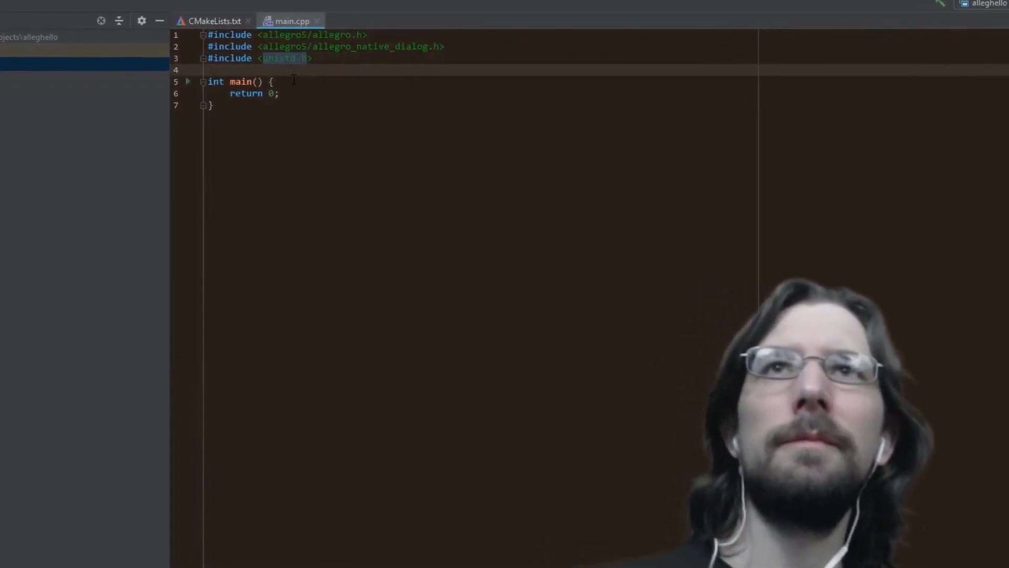
# Step: Declare an ALLEGRO_DISPLAY pointer, create a 640×480 display, and destroy it at the end
pyautogui.write('ALLEGRO_DISPLAY *display = nullptr;')
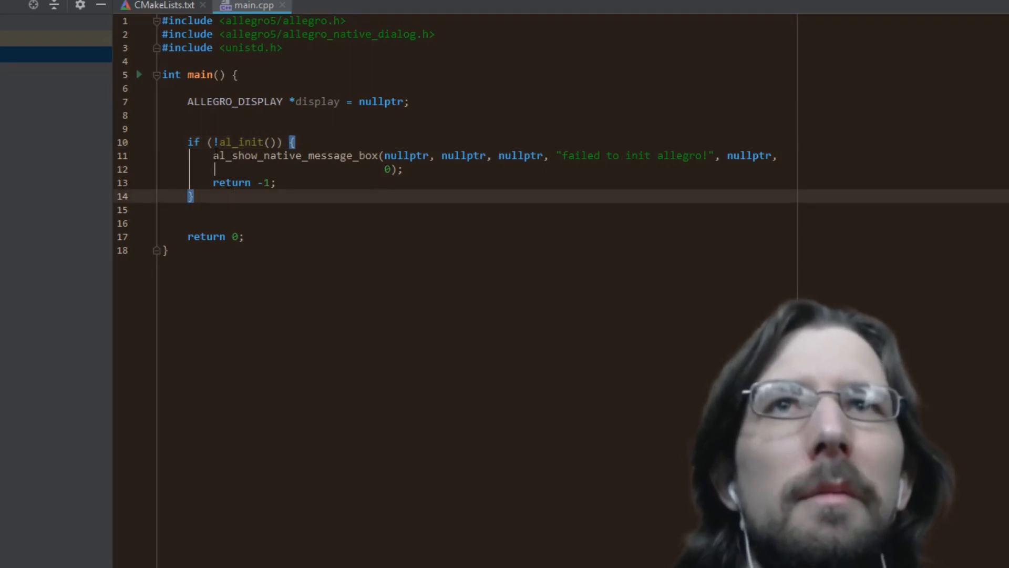
pyautogui.moveTo(316, 202)
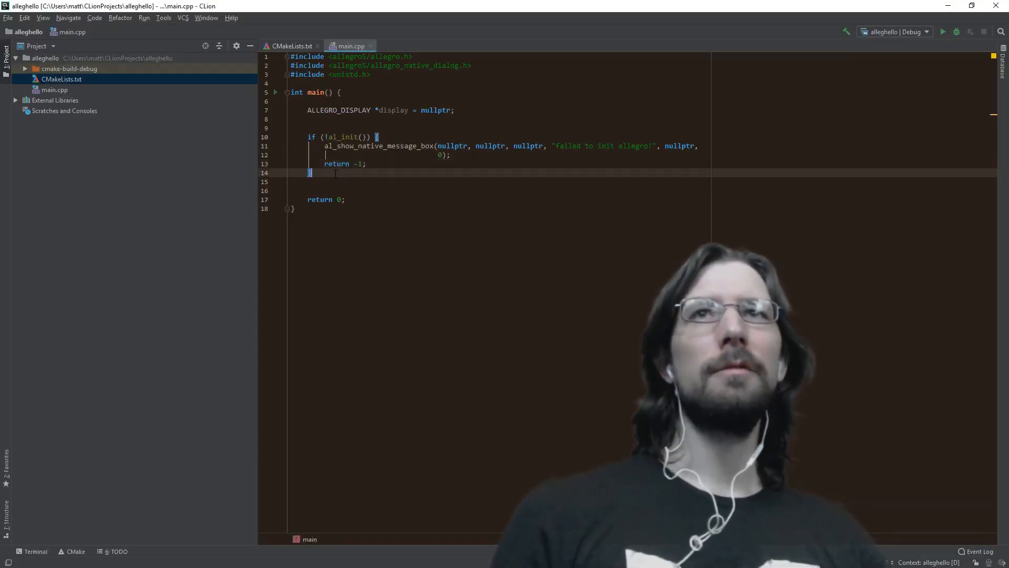
pyautogui.write('display = al_create_display(640, 480);')
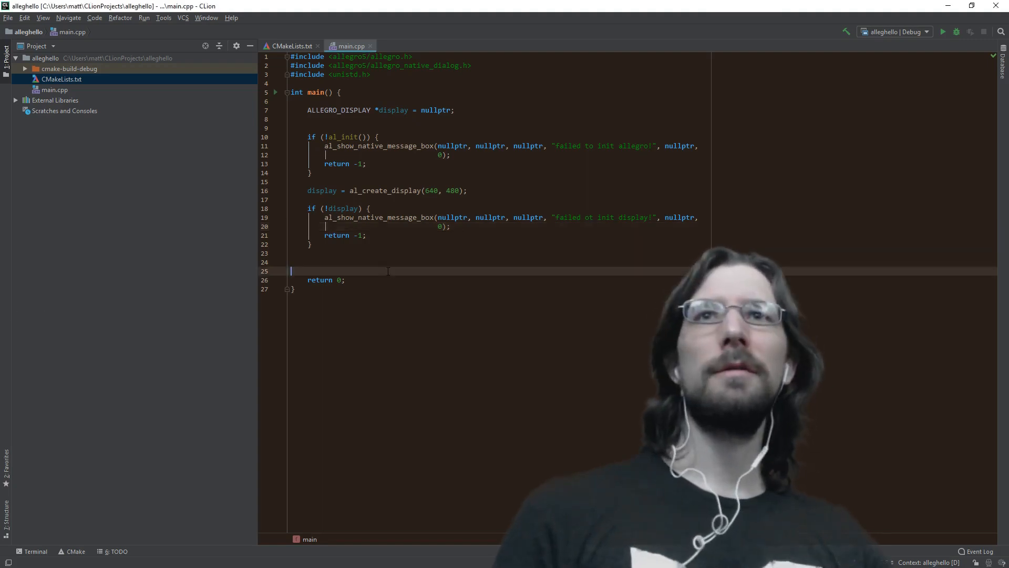
pyautogui.write('al_destroy_display(display);')
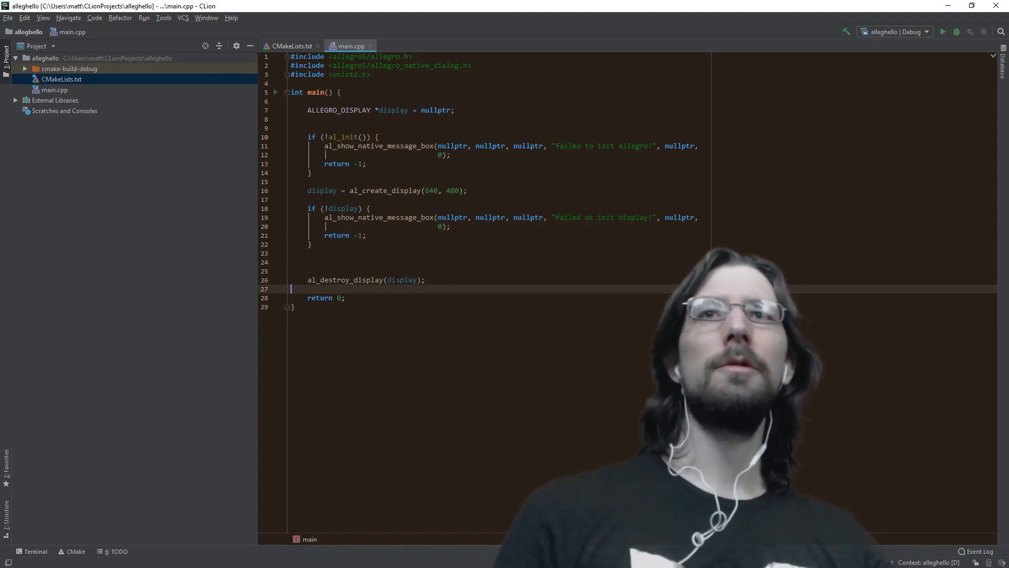
pyautogui.moveTo(942, 32)
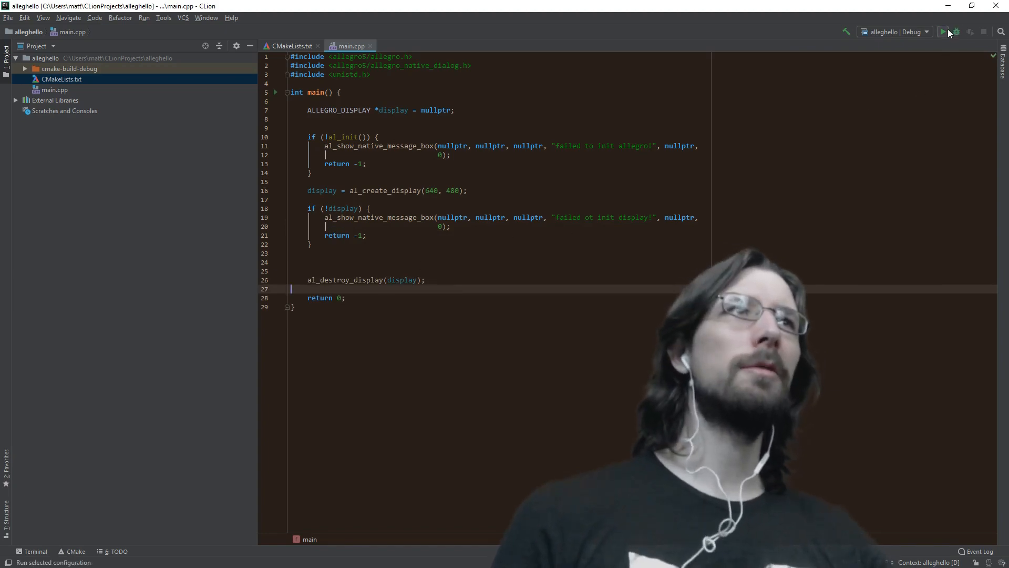
# Step: Run alleghello so the Allegro window flashes and the process exits with code 0
pyautogui.click(956, 31)
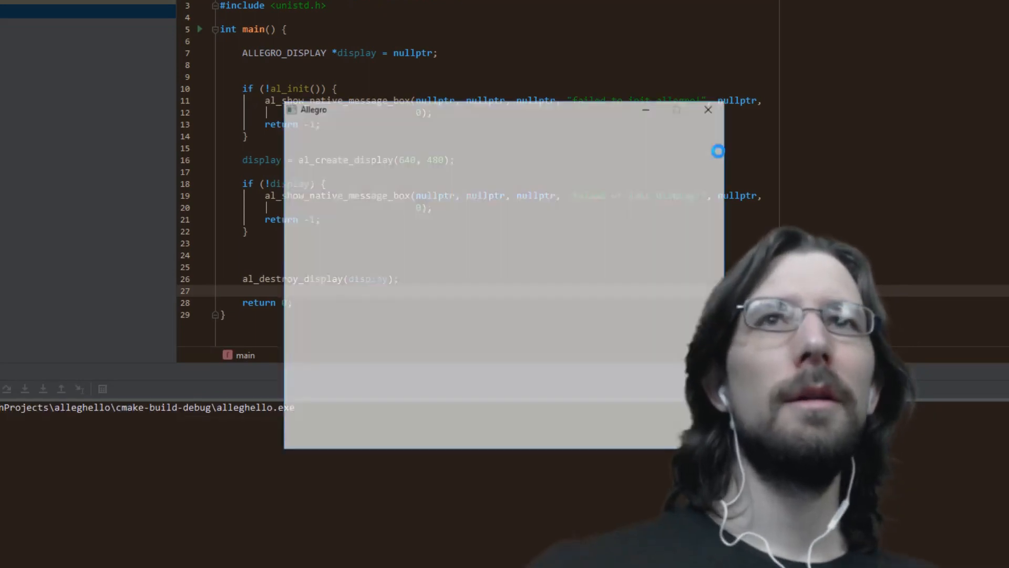
pyautogui.click(707, 109)
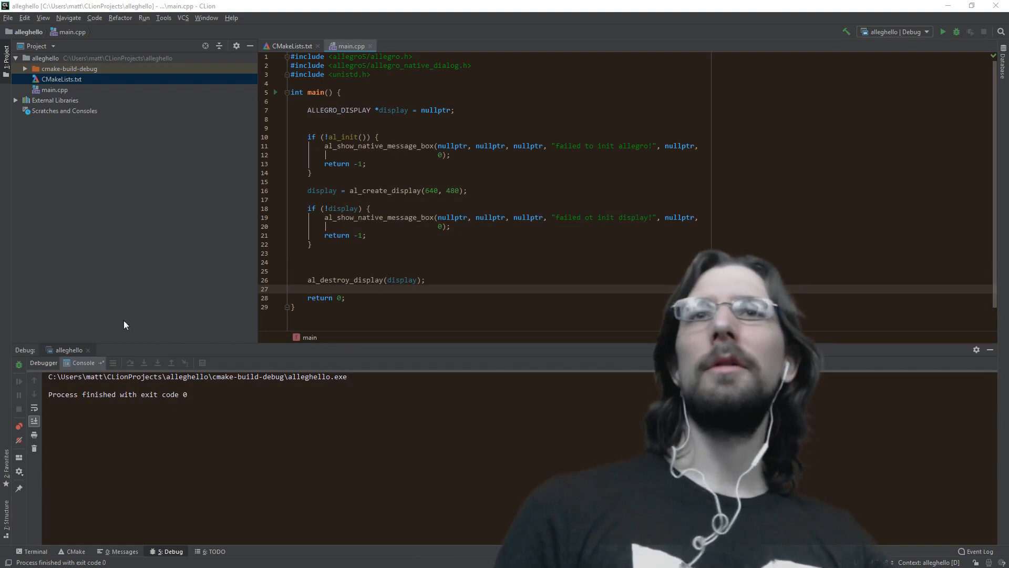
pyautogui.press('enter')
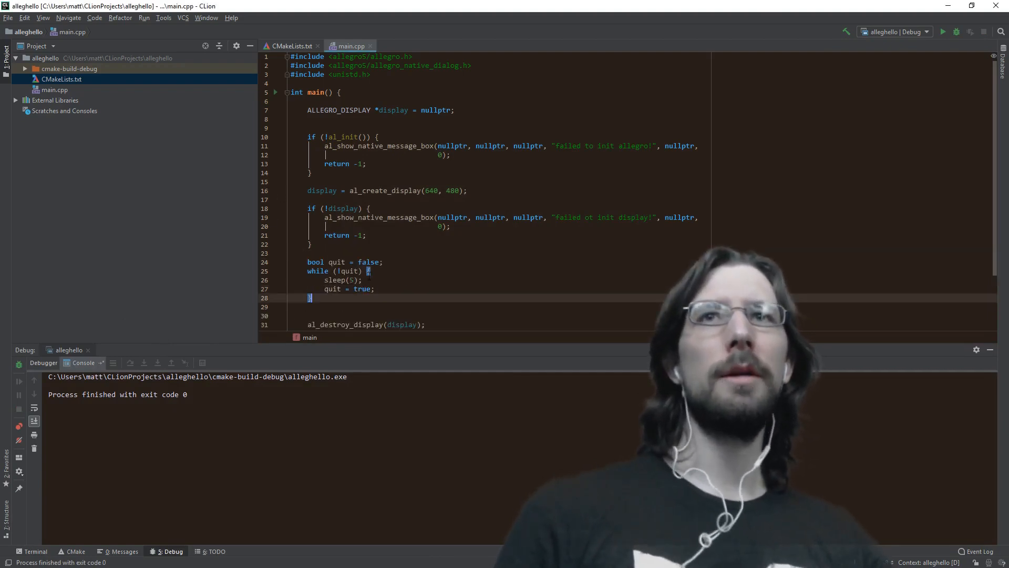
# Step: Add bool quit = false and a while (!quit) loop with sleep(5) before the display is destroyed
pyautogui.doubleClick(336, 262)
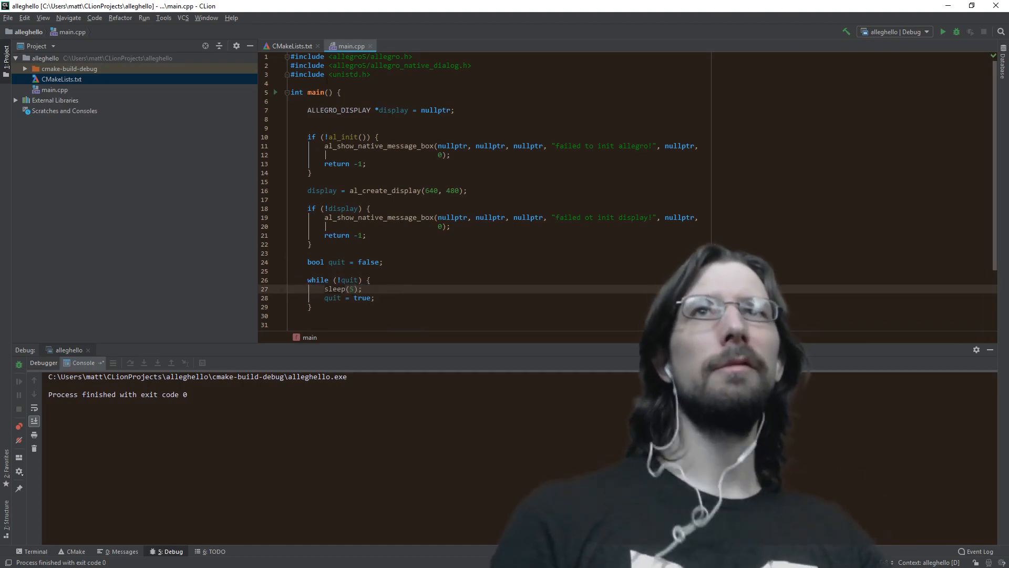
pyautogui.doubleClick(345, 74)
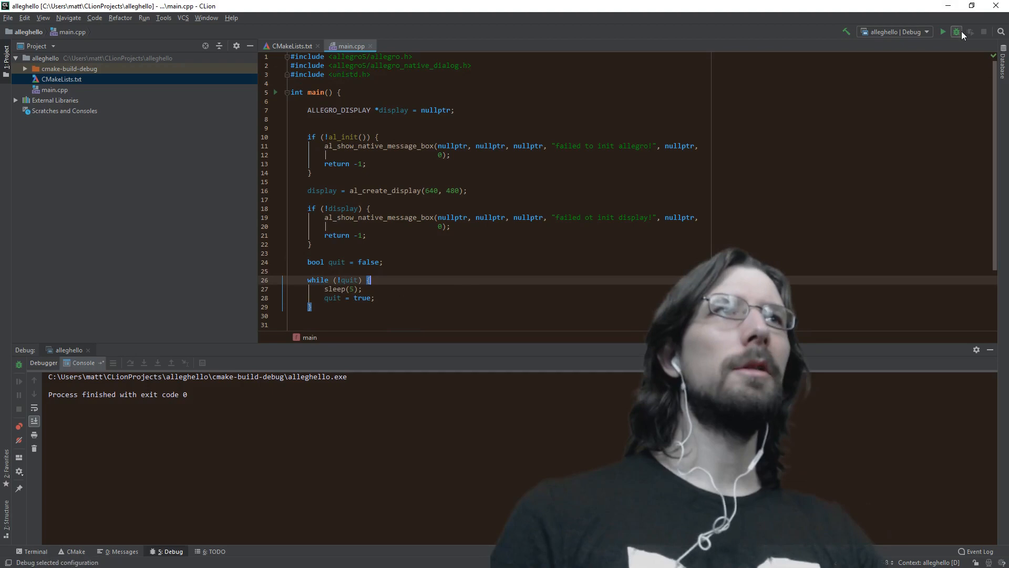
# Step: Launch alleghello in Debug, see the blank Allegro window, then close it
pyautogui.click(957, 32)
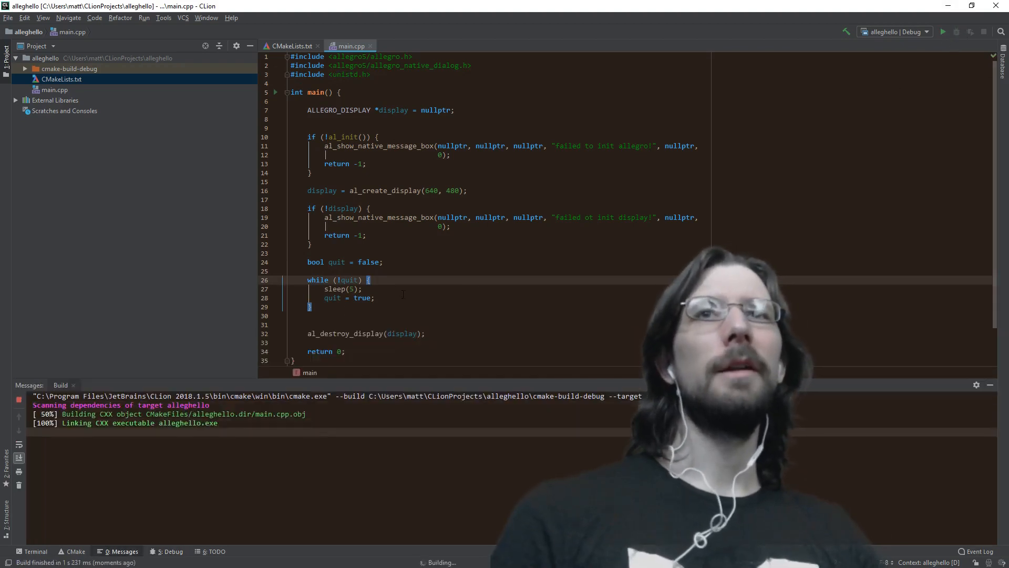
pyautogui.click(957, 30)
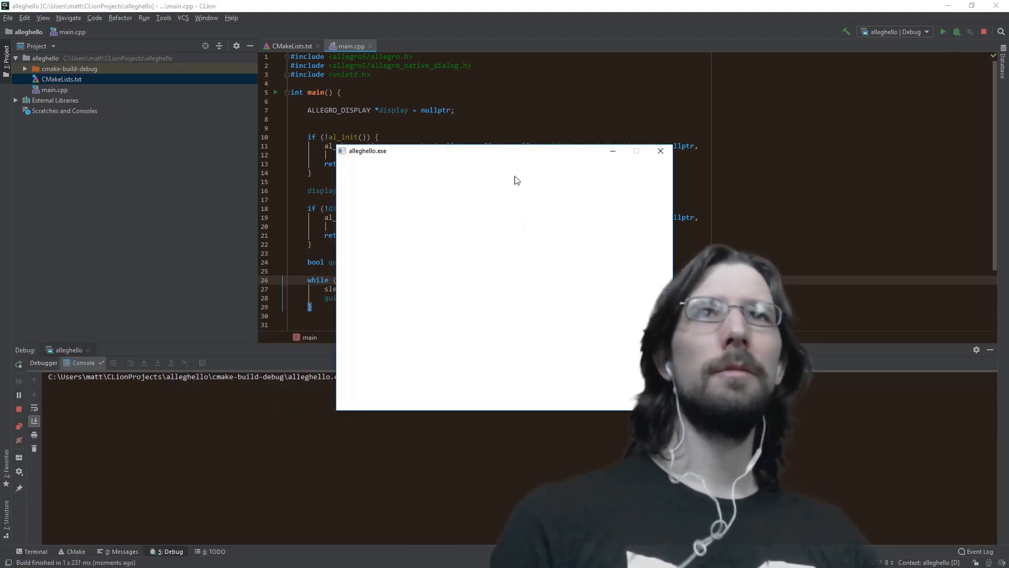
pyautogui.moveTo(660, 150)
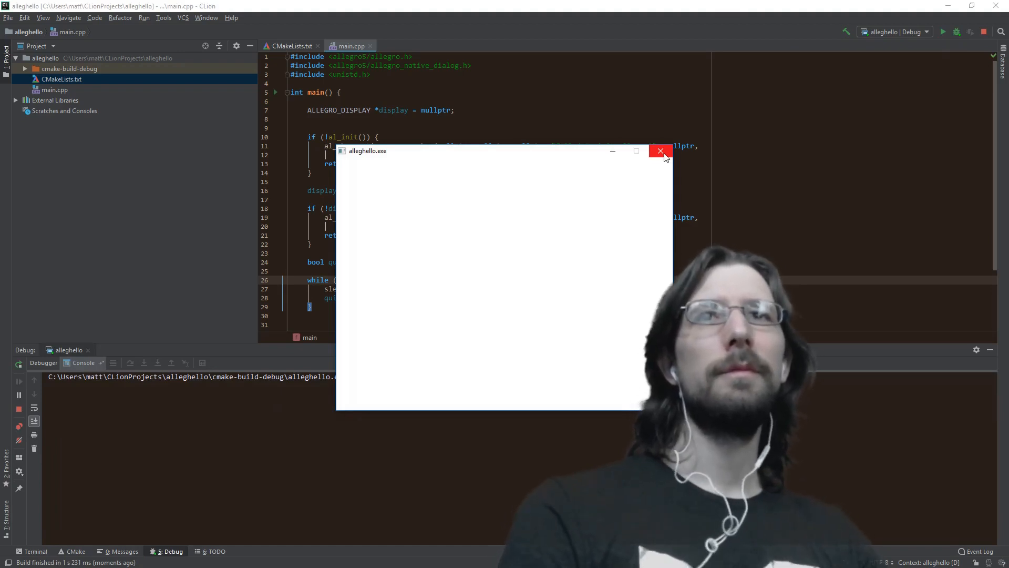
pyautogui.click(660, 151)
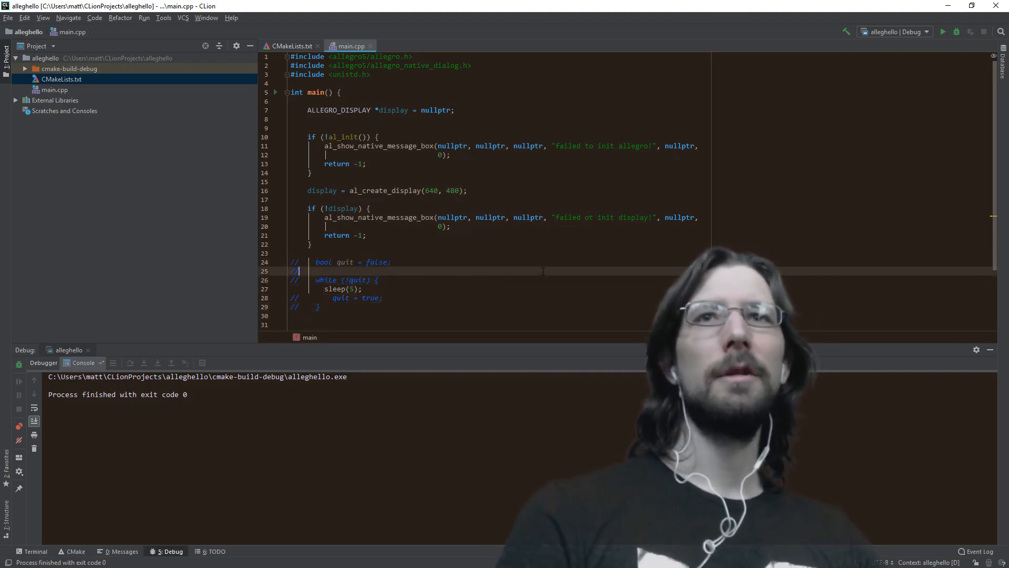
# Step: Rerun alleghello with the quit loop commented out, keeping sleep(5), and close the blank window
pyautogui.click(956, 31)
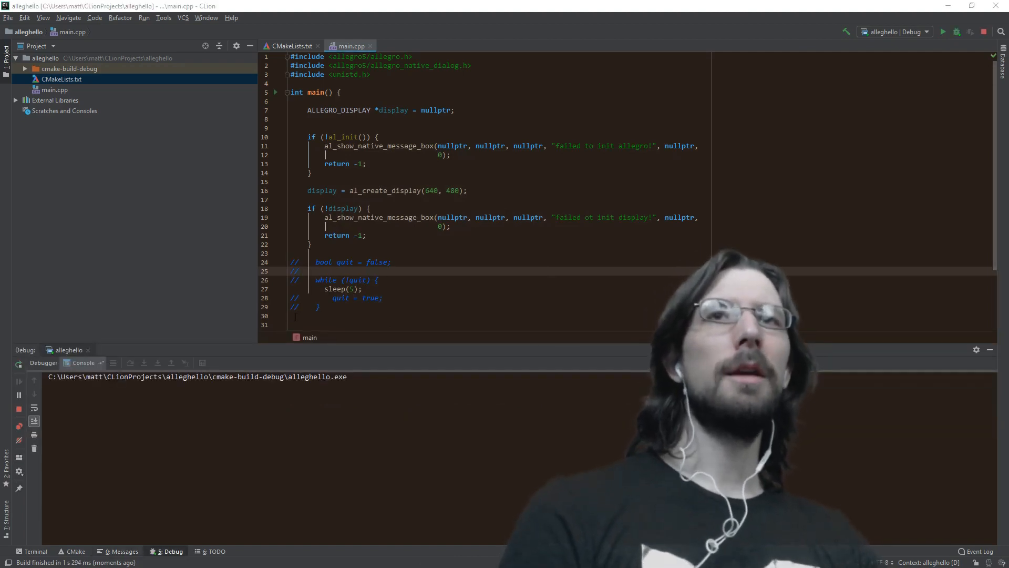
pyautogui.click(941, 32)
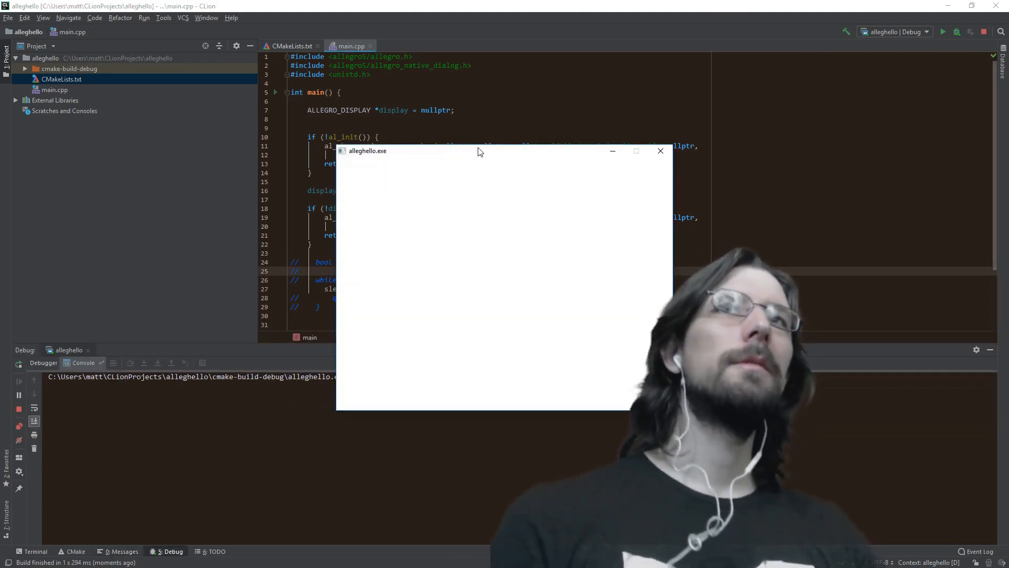
pyautogui.click(660, 150)
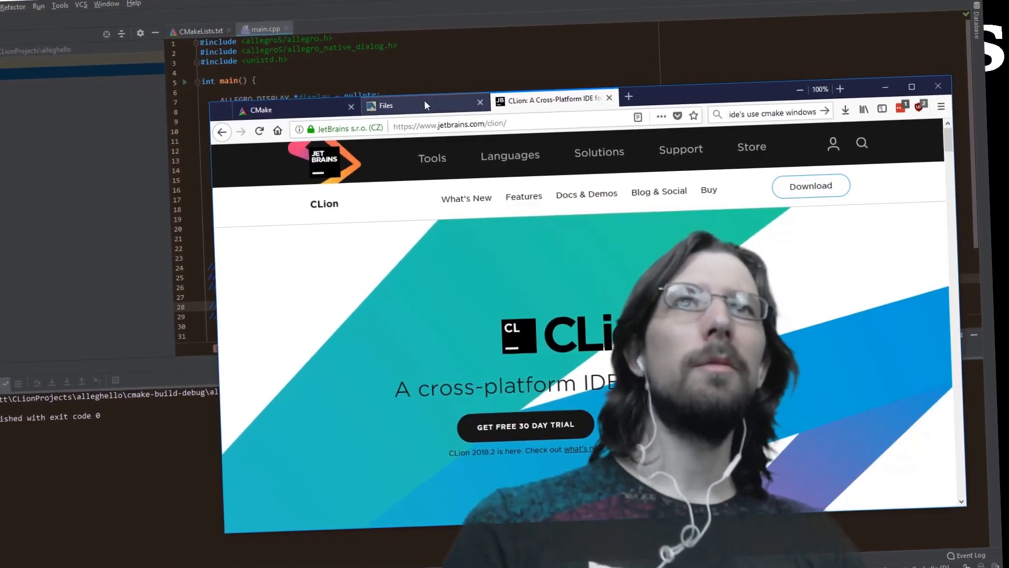
# Step: Switch Firefox to the allegro.cc files tab with the Allegro 5.0.10 Windows binaries
pyautogui.click(386, 105)
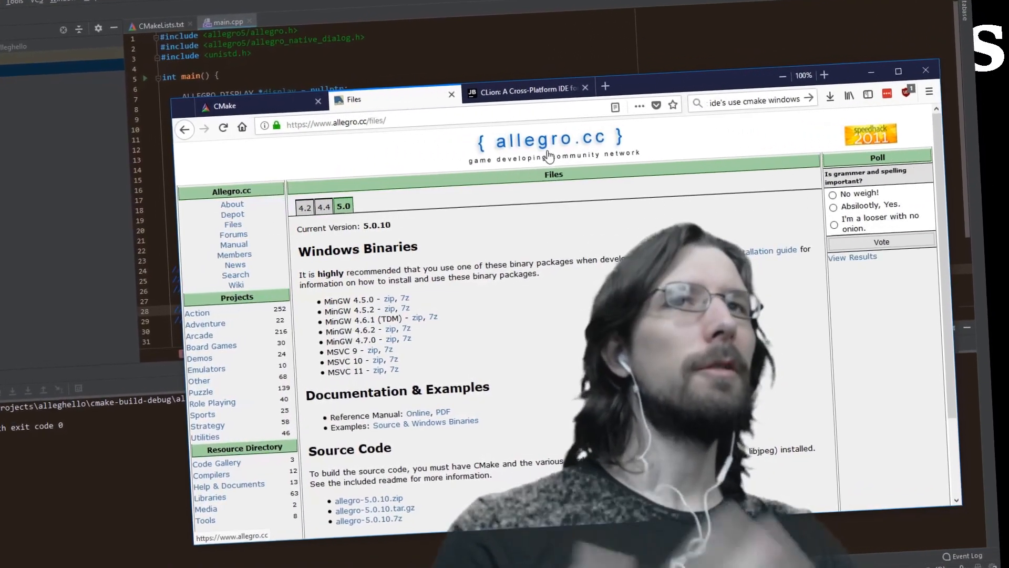